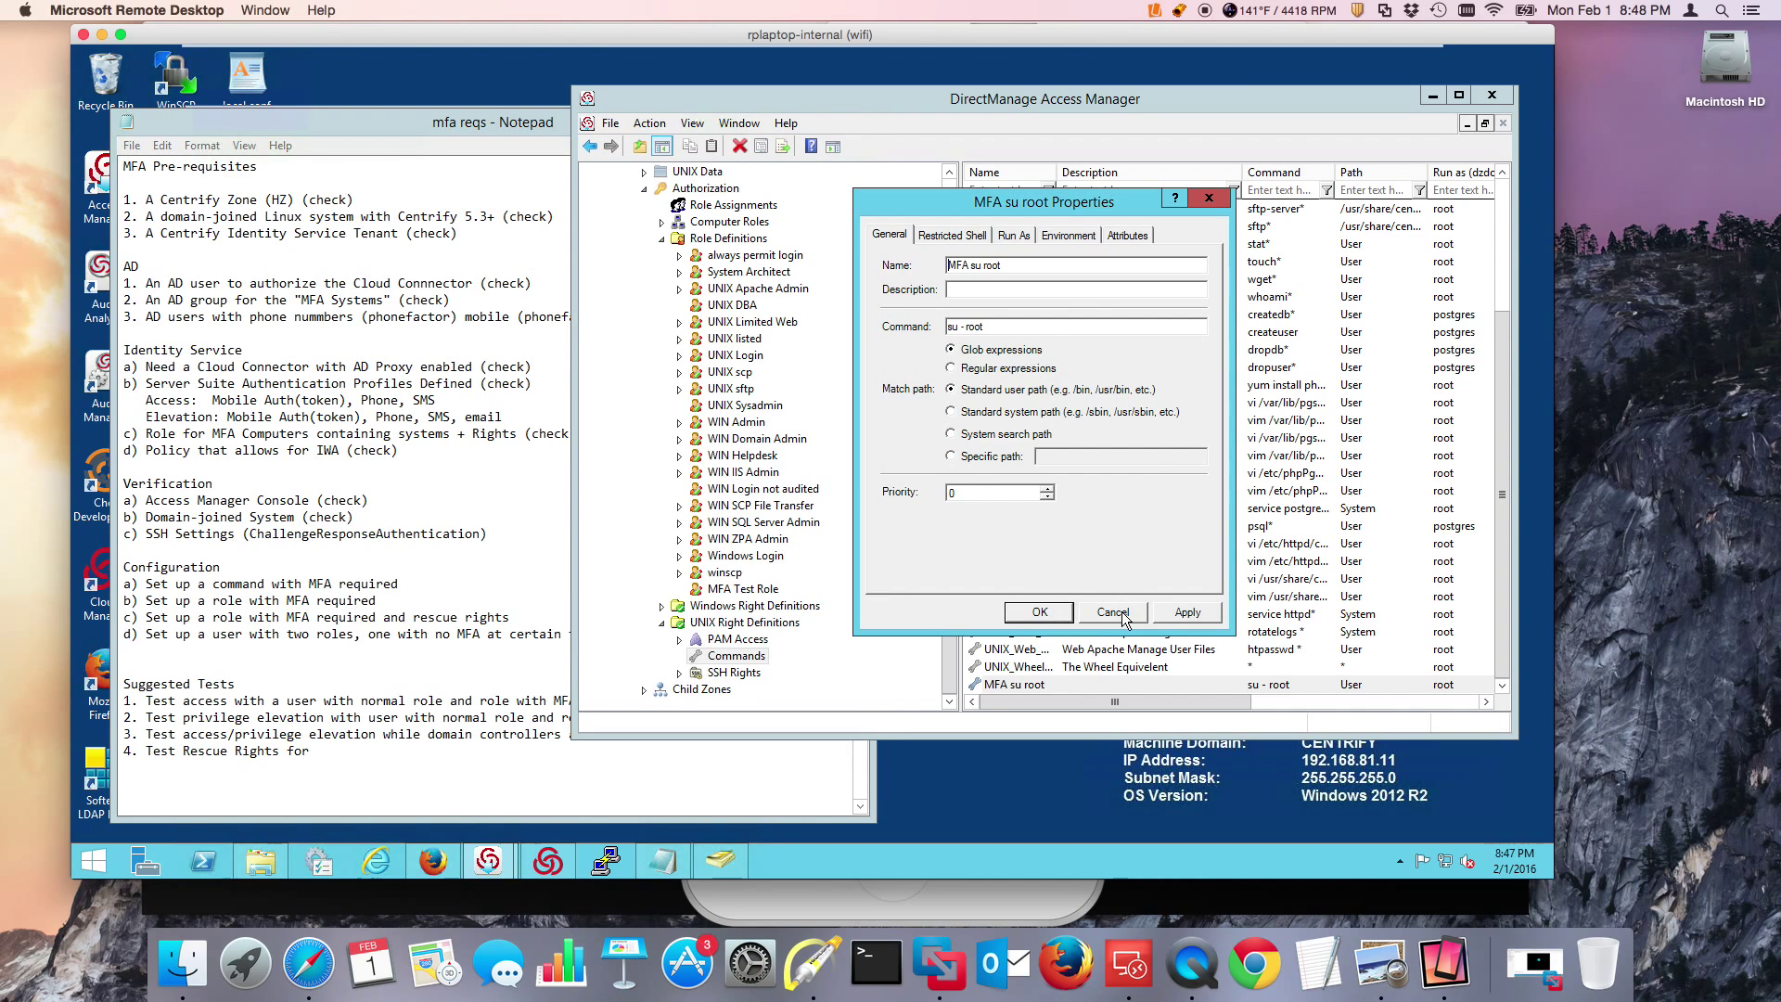
Cancel the MFA su root properties and check the Global [HQ] zone's Cloud instance without changes.
{"action": "left_click", "coordinate": [1111, 613]}
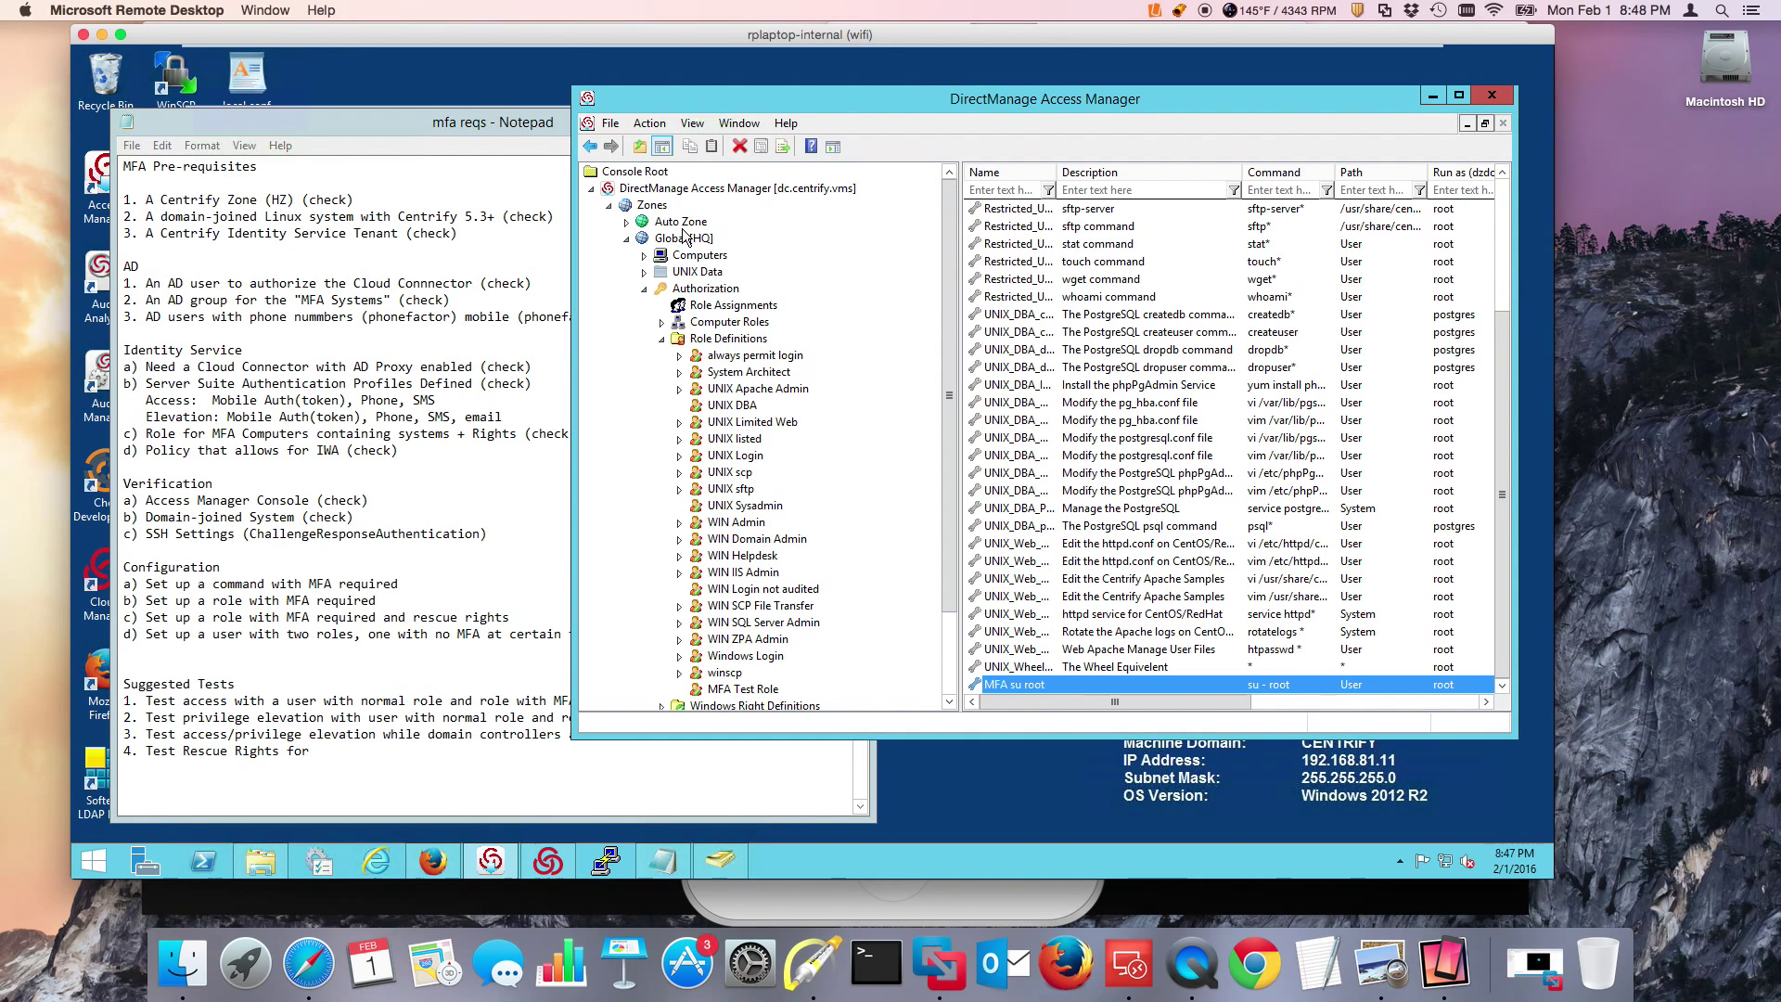
{"action": "right_click", "coordinate": [683, 238]}
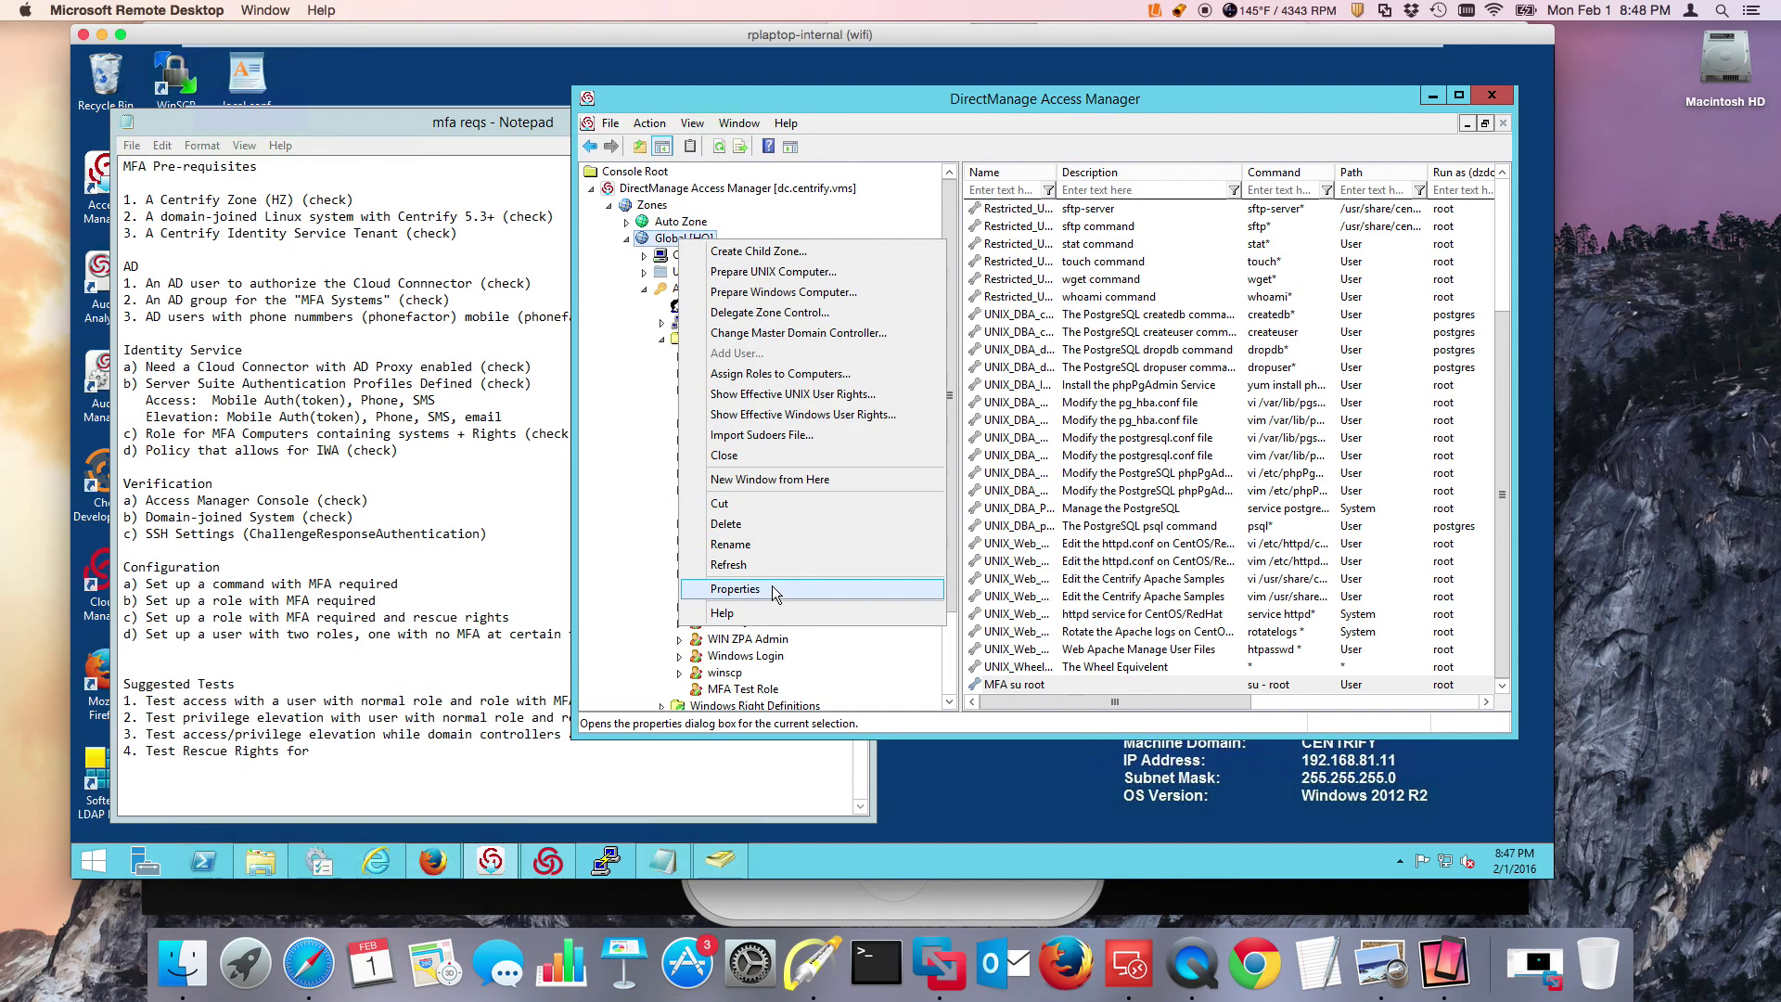
{"action": "left_click", "coordinate": [736, 588]}
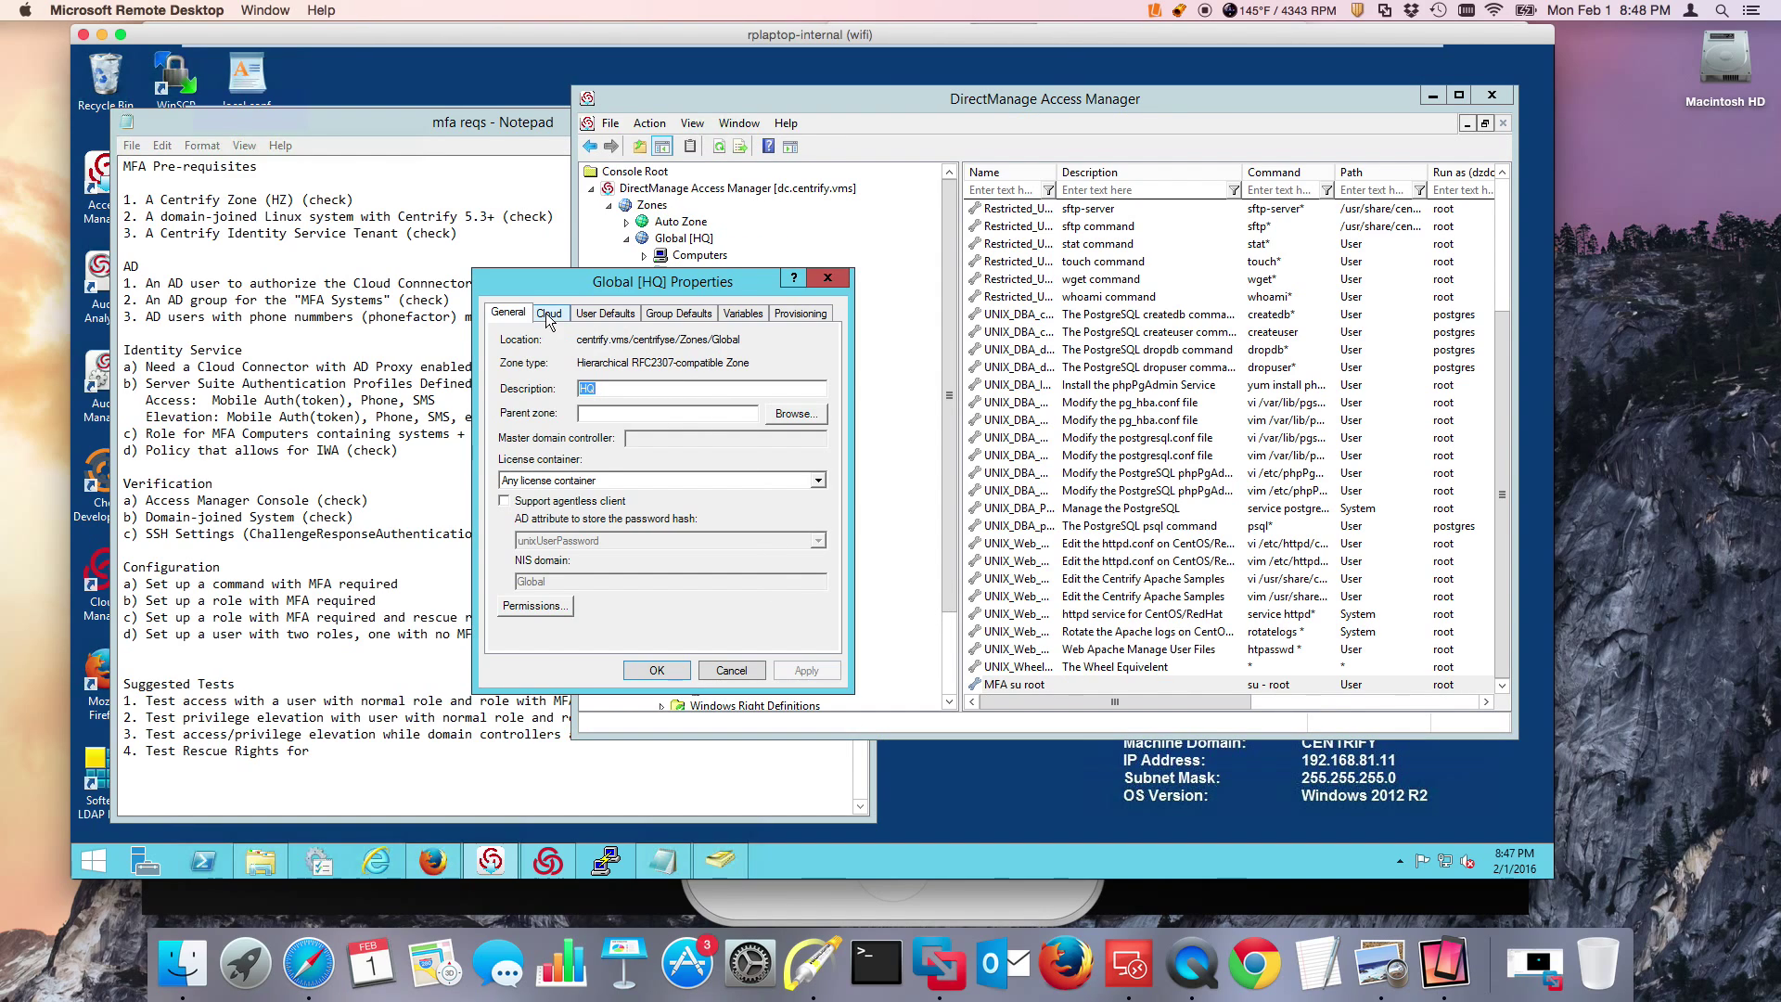
{"action": "left_click", "coordinate": [549, 312]}
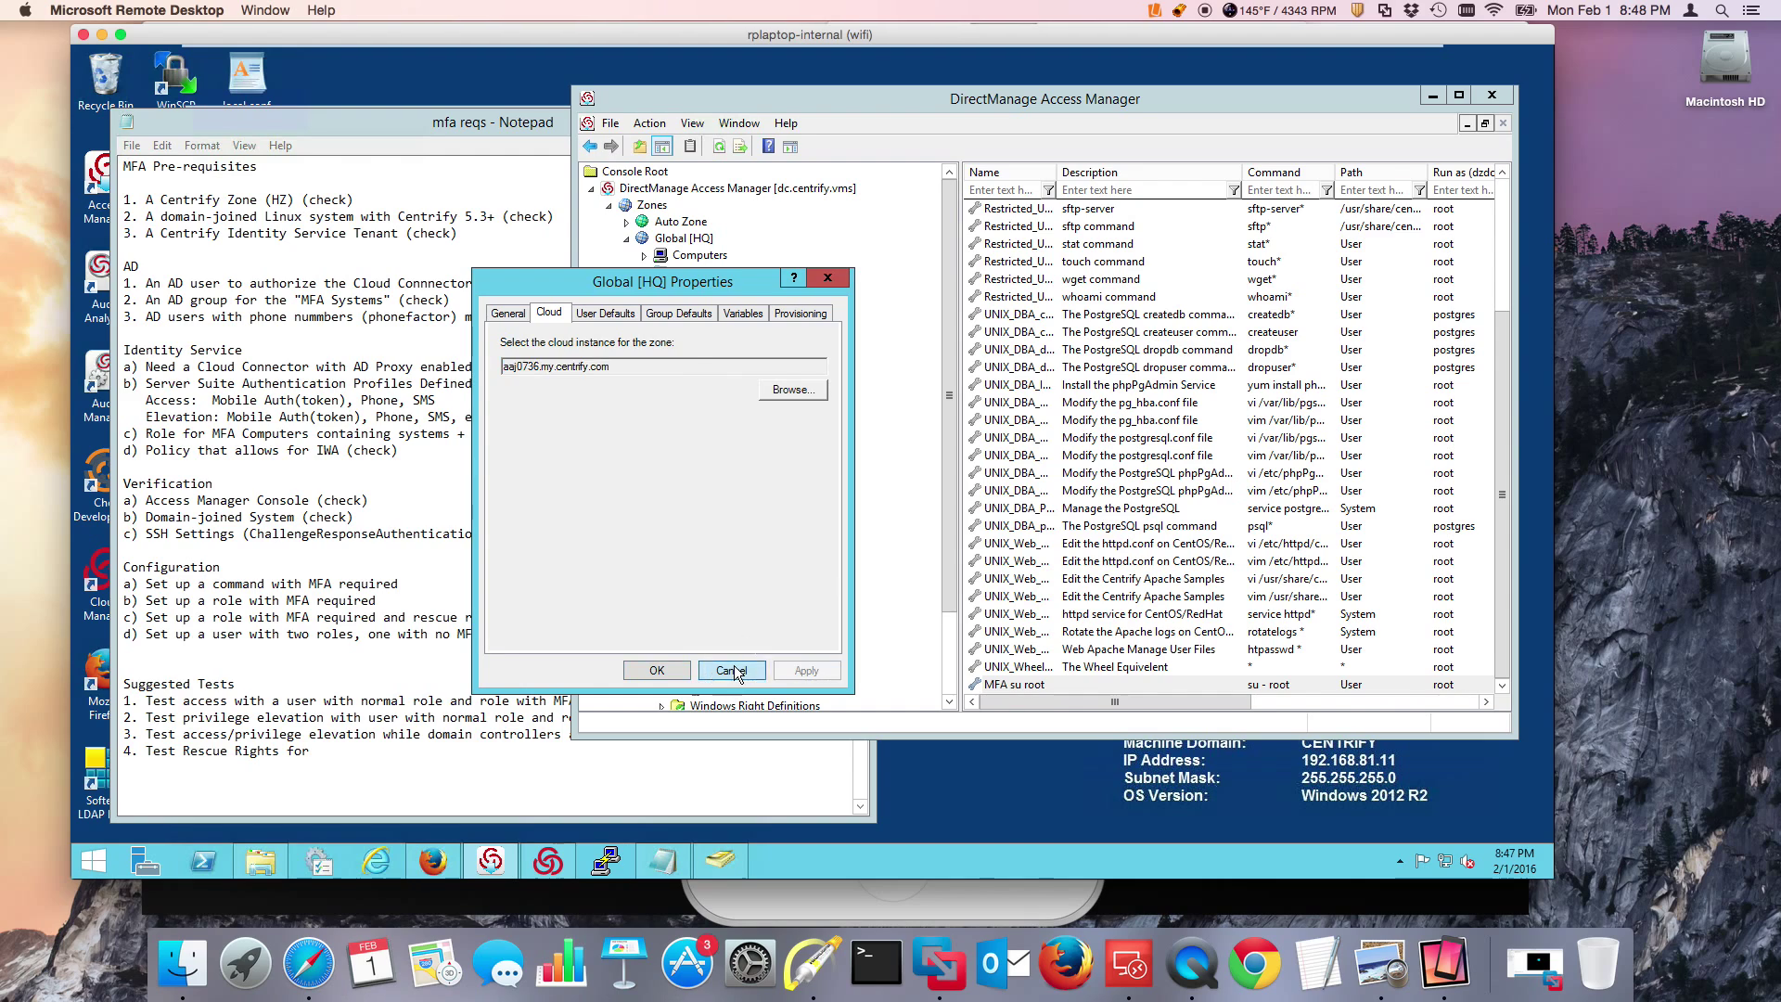
{"action": "left_click", "coordinate": [731, 670]}
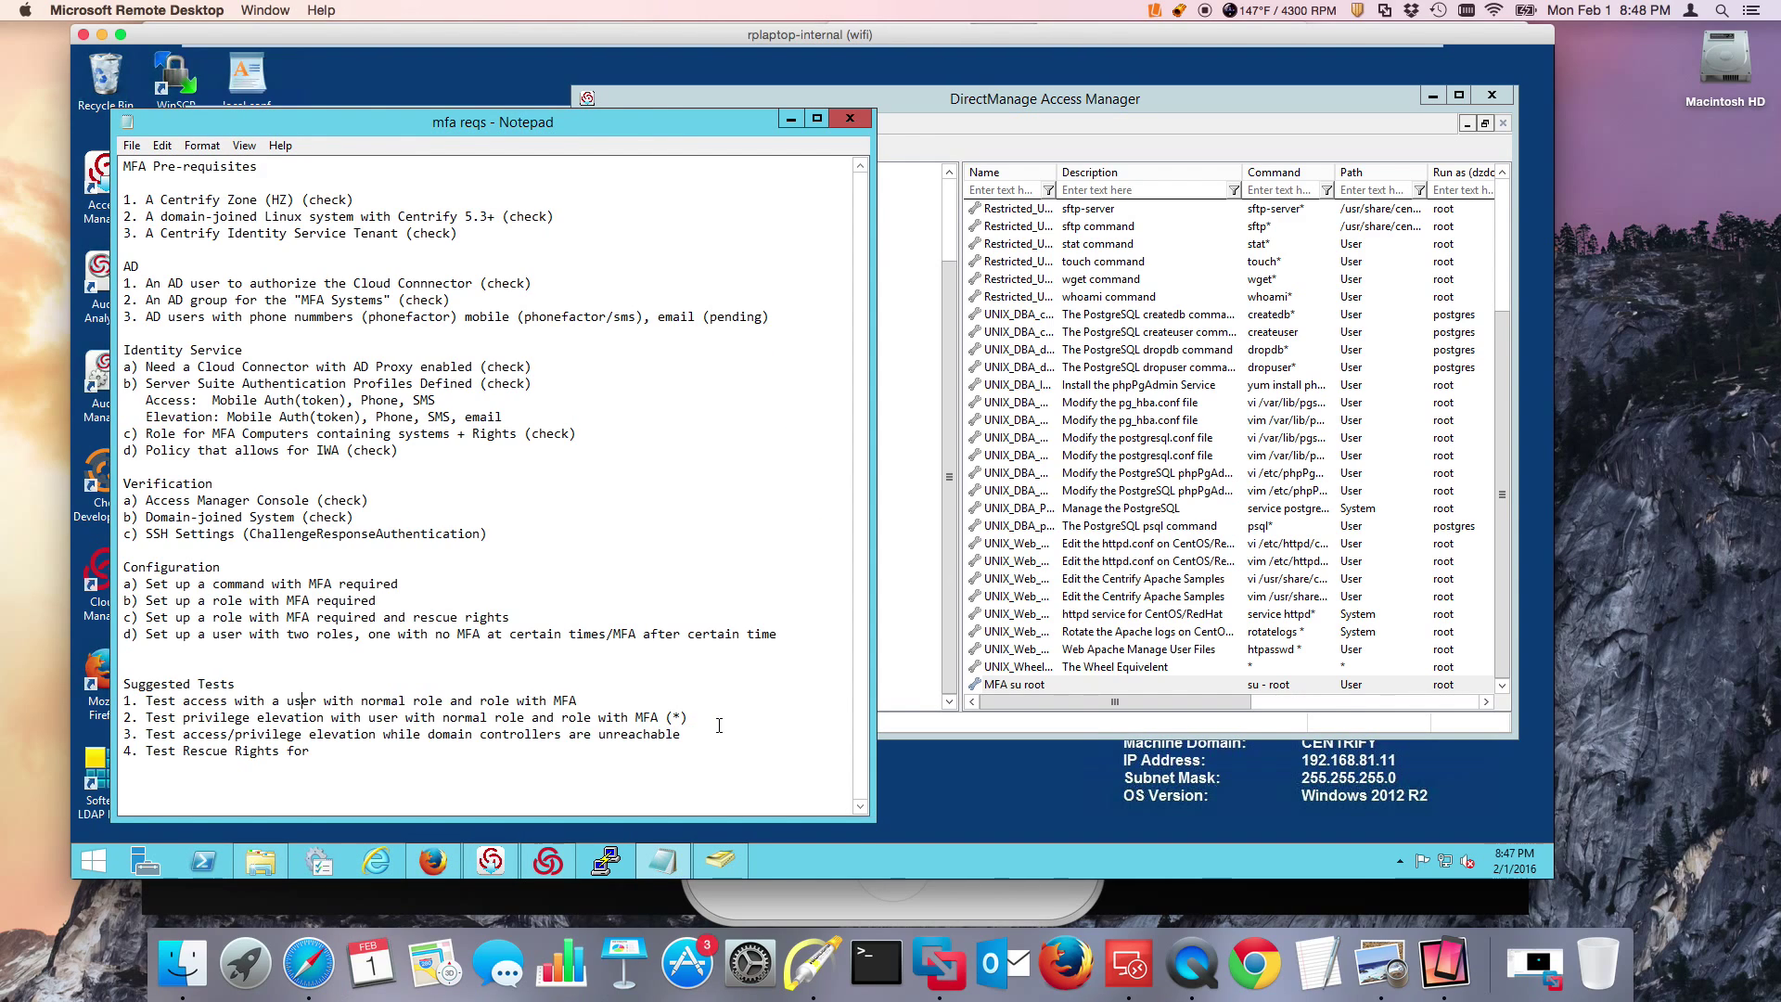
Select suggested test 2 (privilege elevation with normal and MFA roles), then refocus Access Manager.
{"action": "triple_click", "coordinate": [408, 716]}
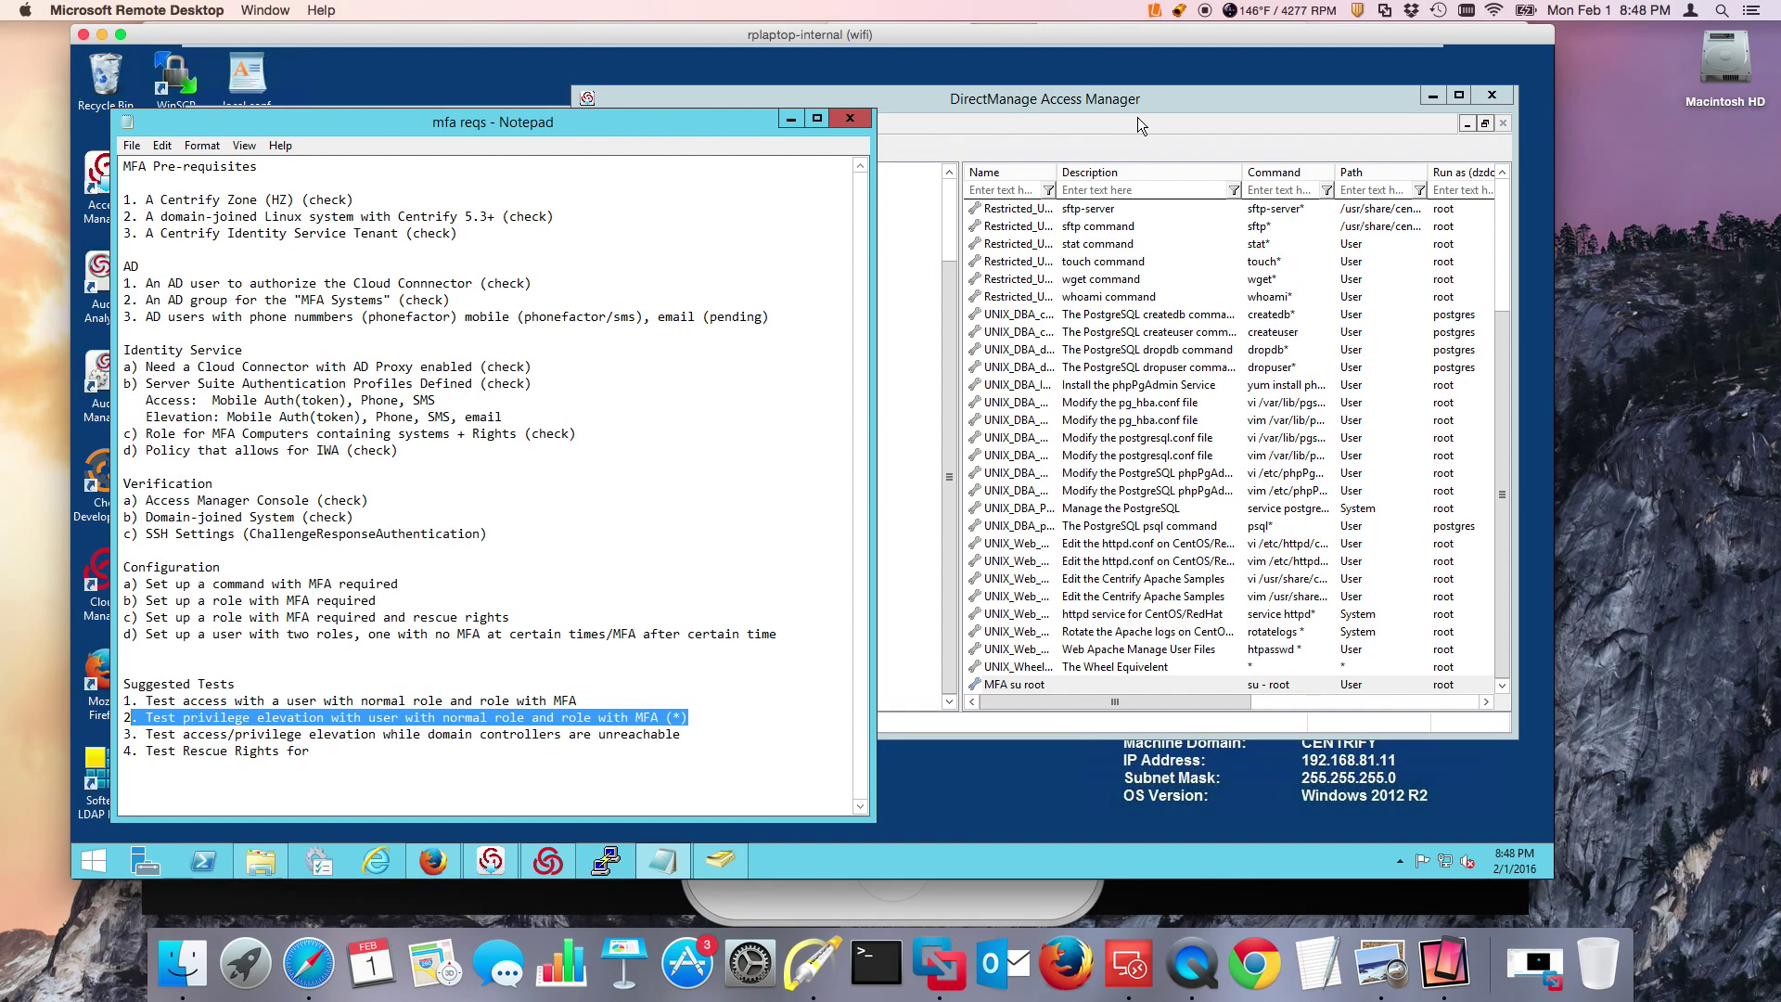
{"action": "left_click", "coordinate": [740, 654]}
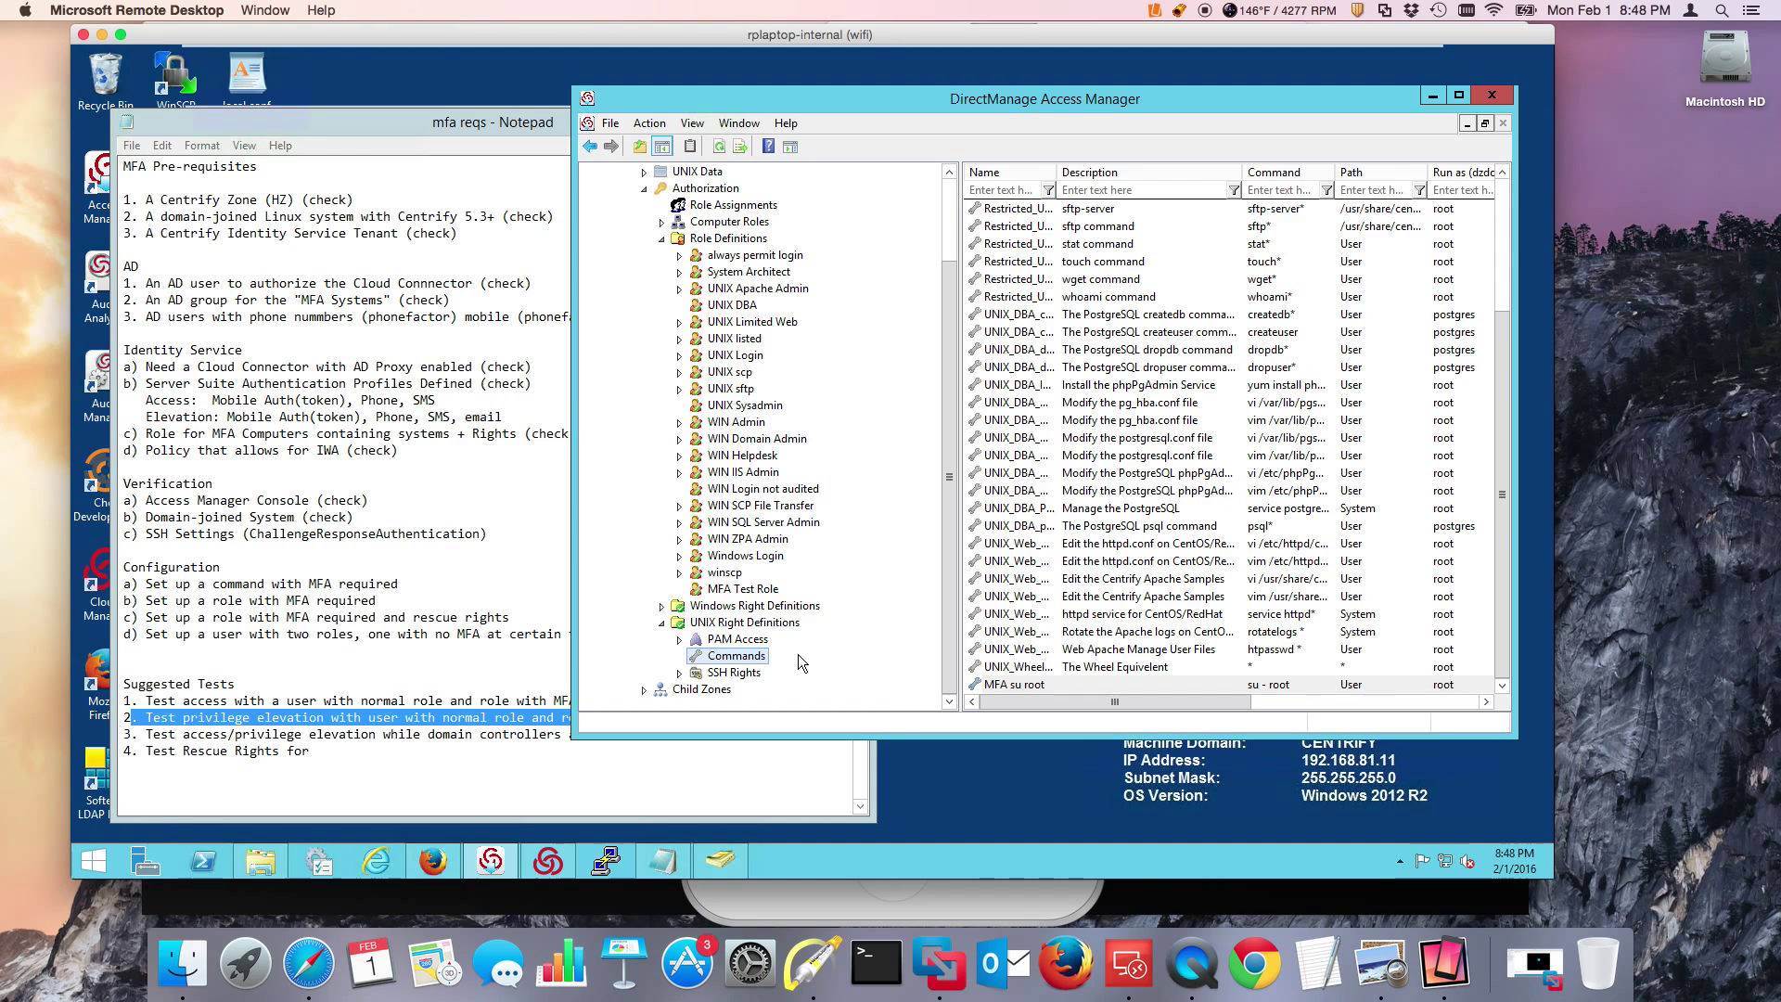
{"action": "double_click", "coordinate": [1009, 685]}
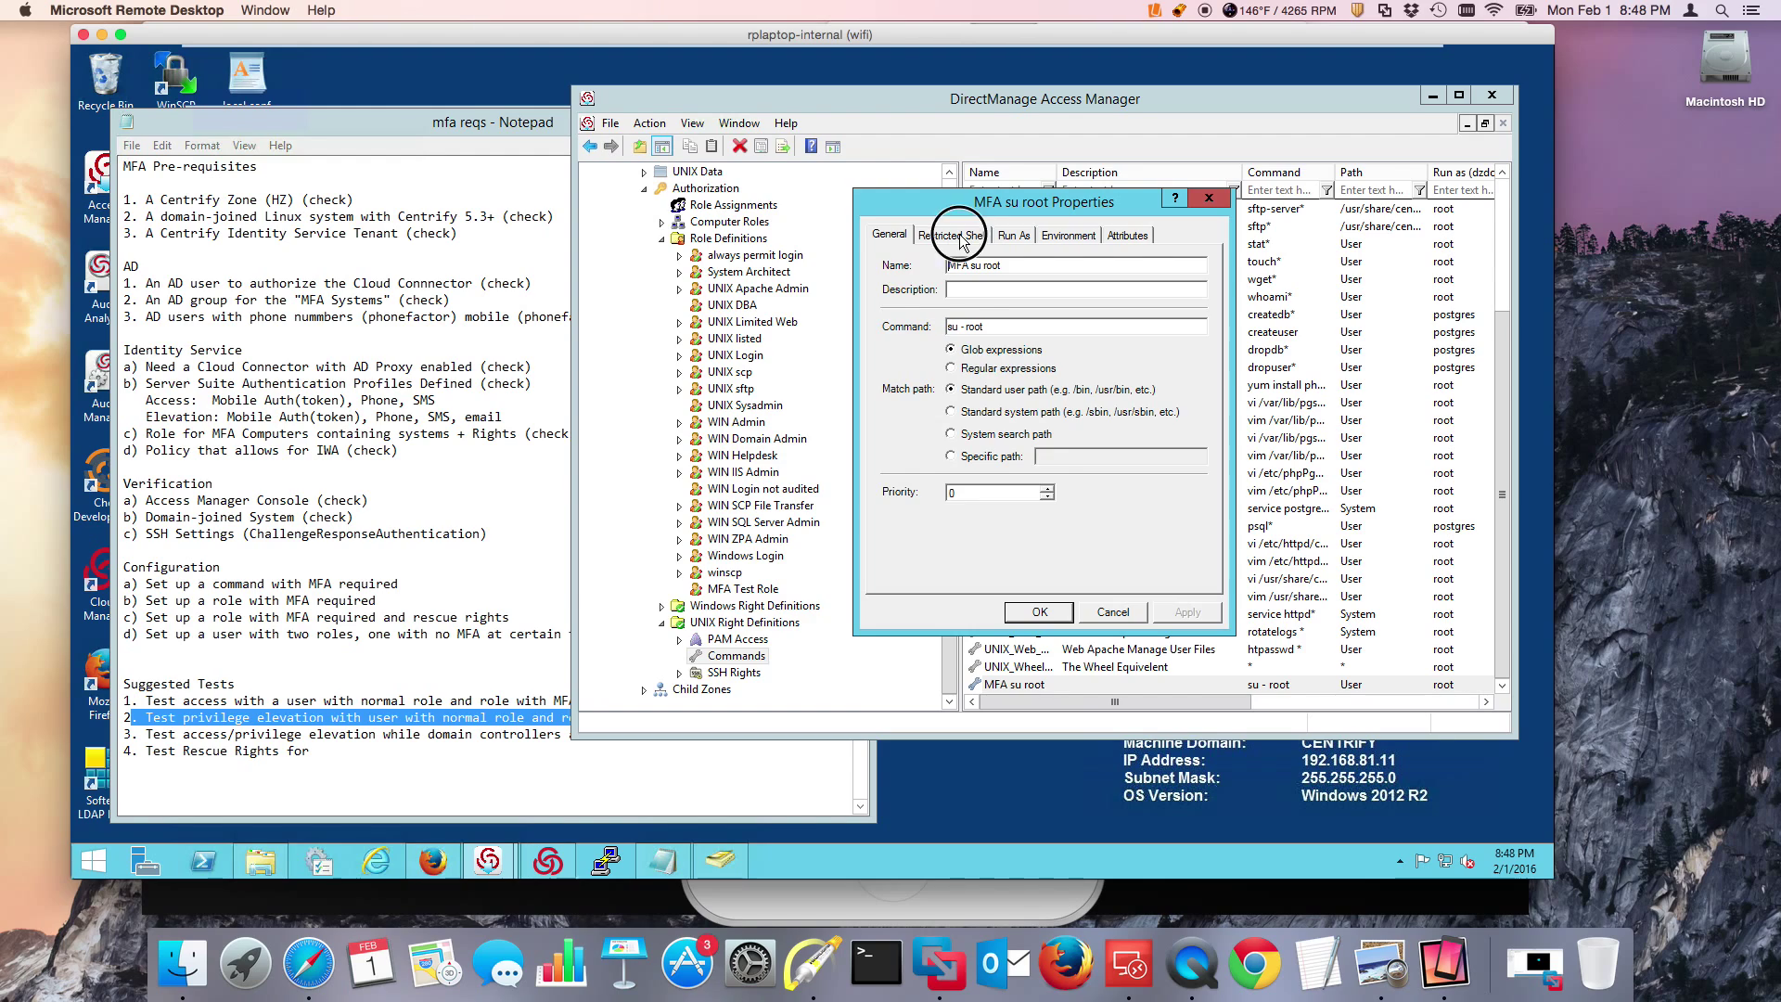
{"action": "left_click", "coordinate": [951, 236]}
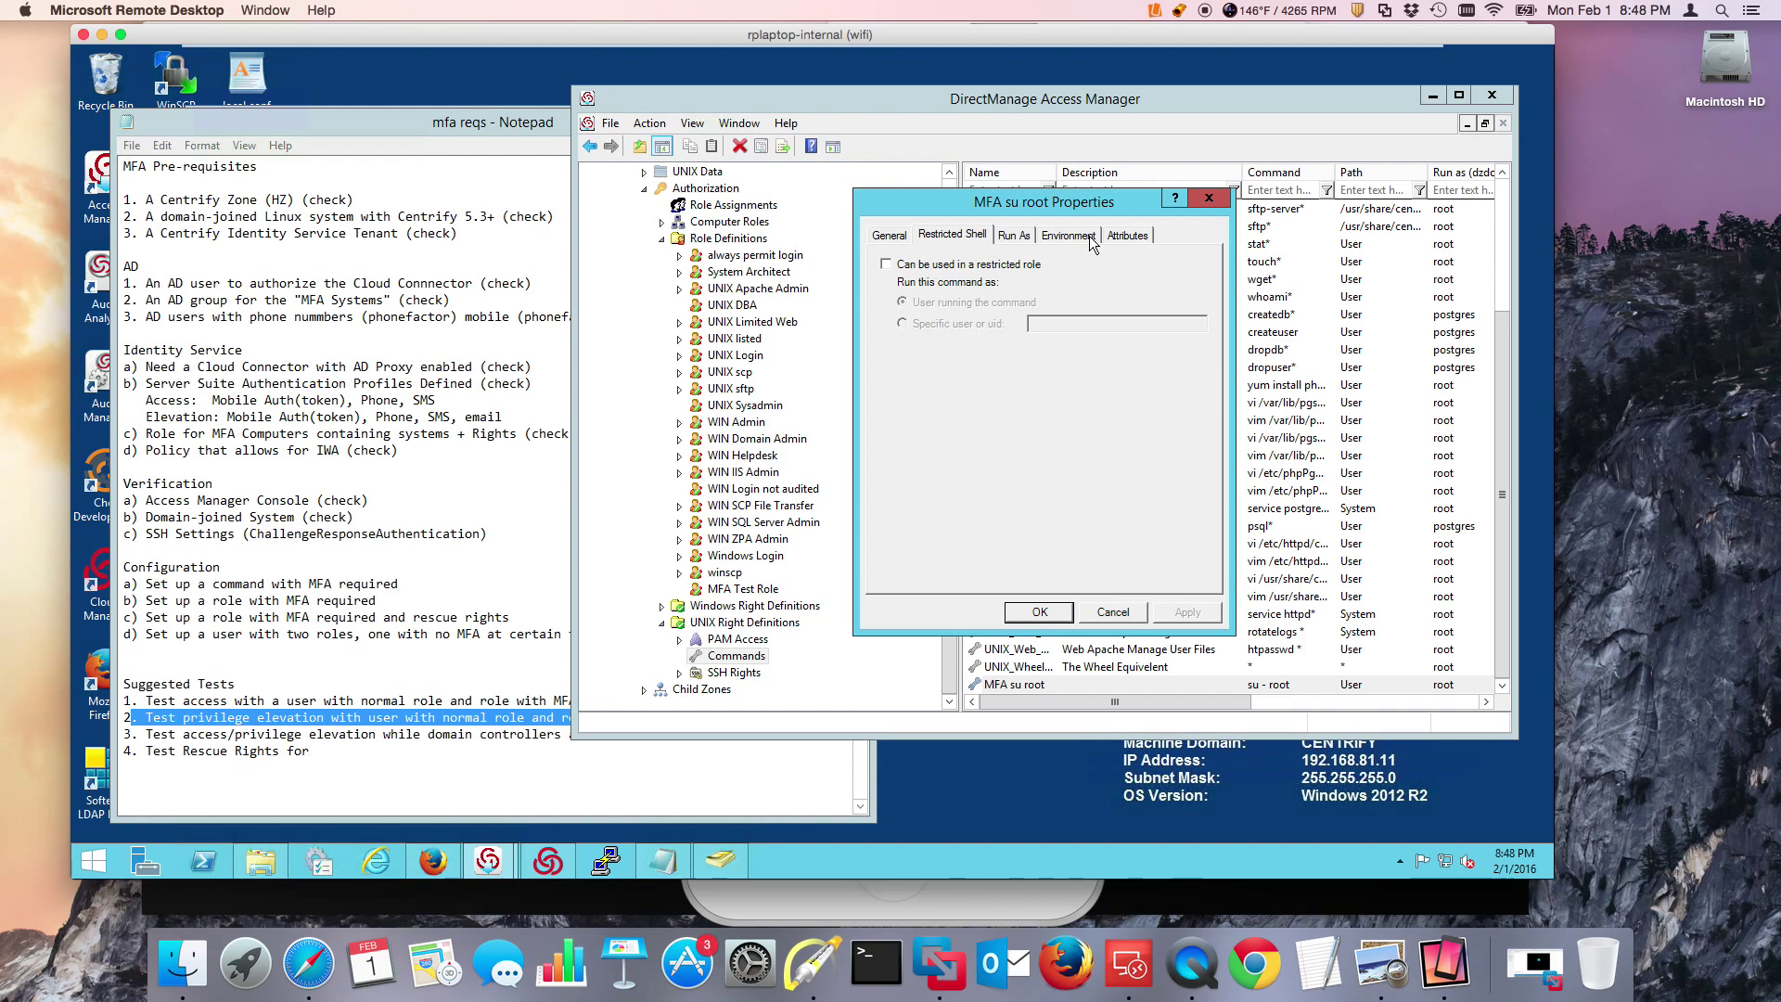
{"action": "left_click", "coordinate": [1126, 235]}
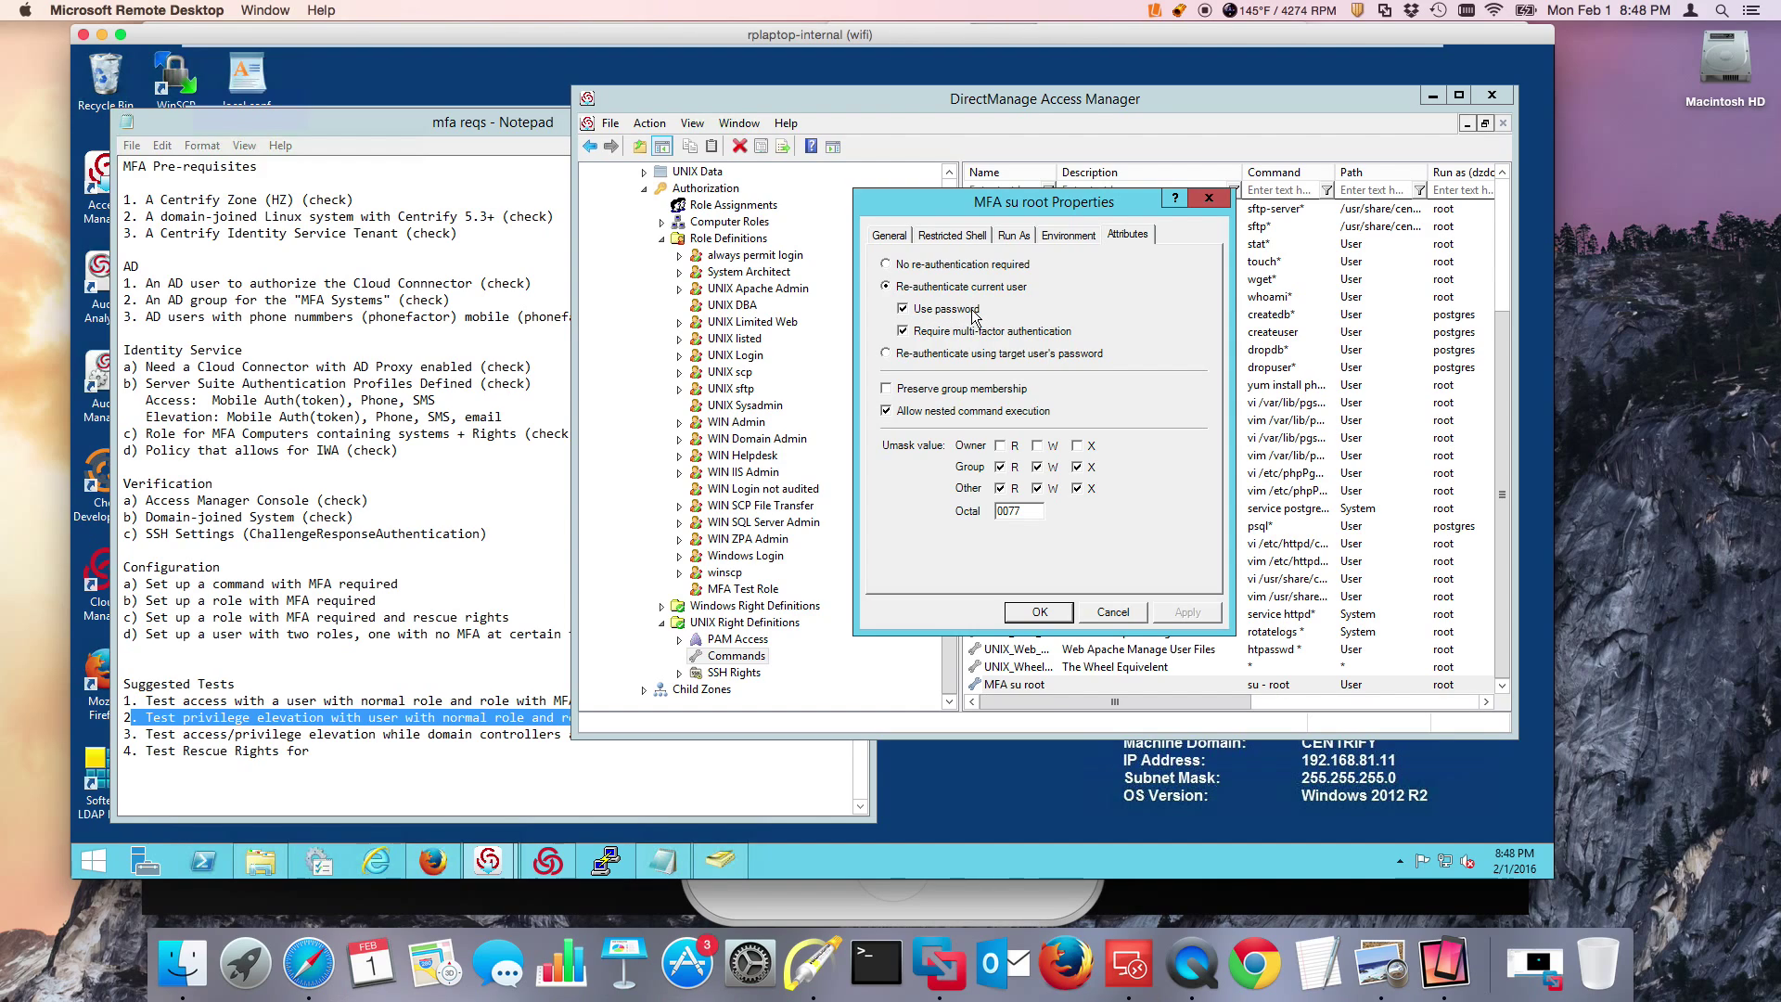
{"action": "mouse_move", "coordinate": [959, 343]}
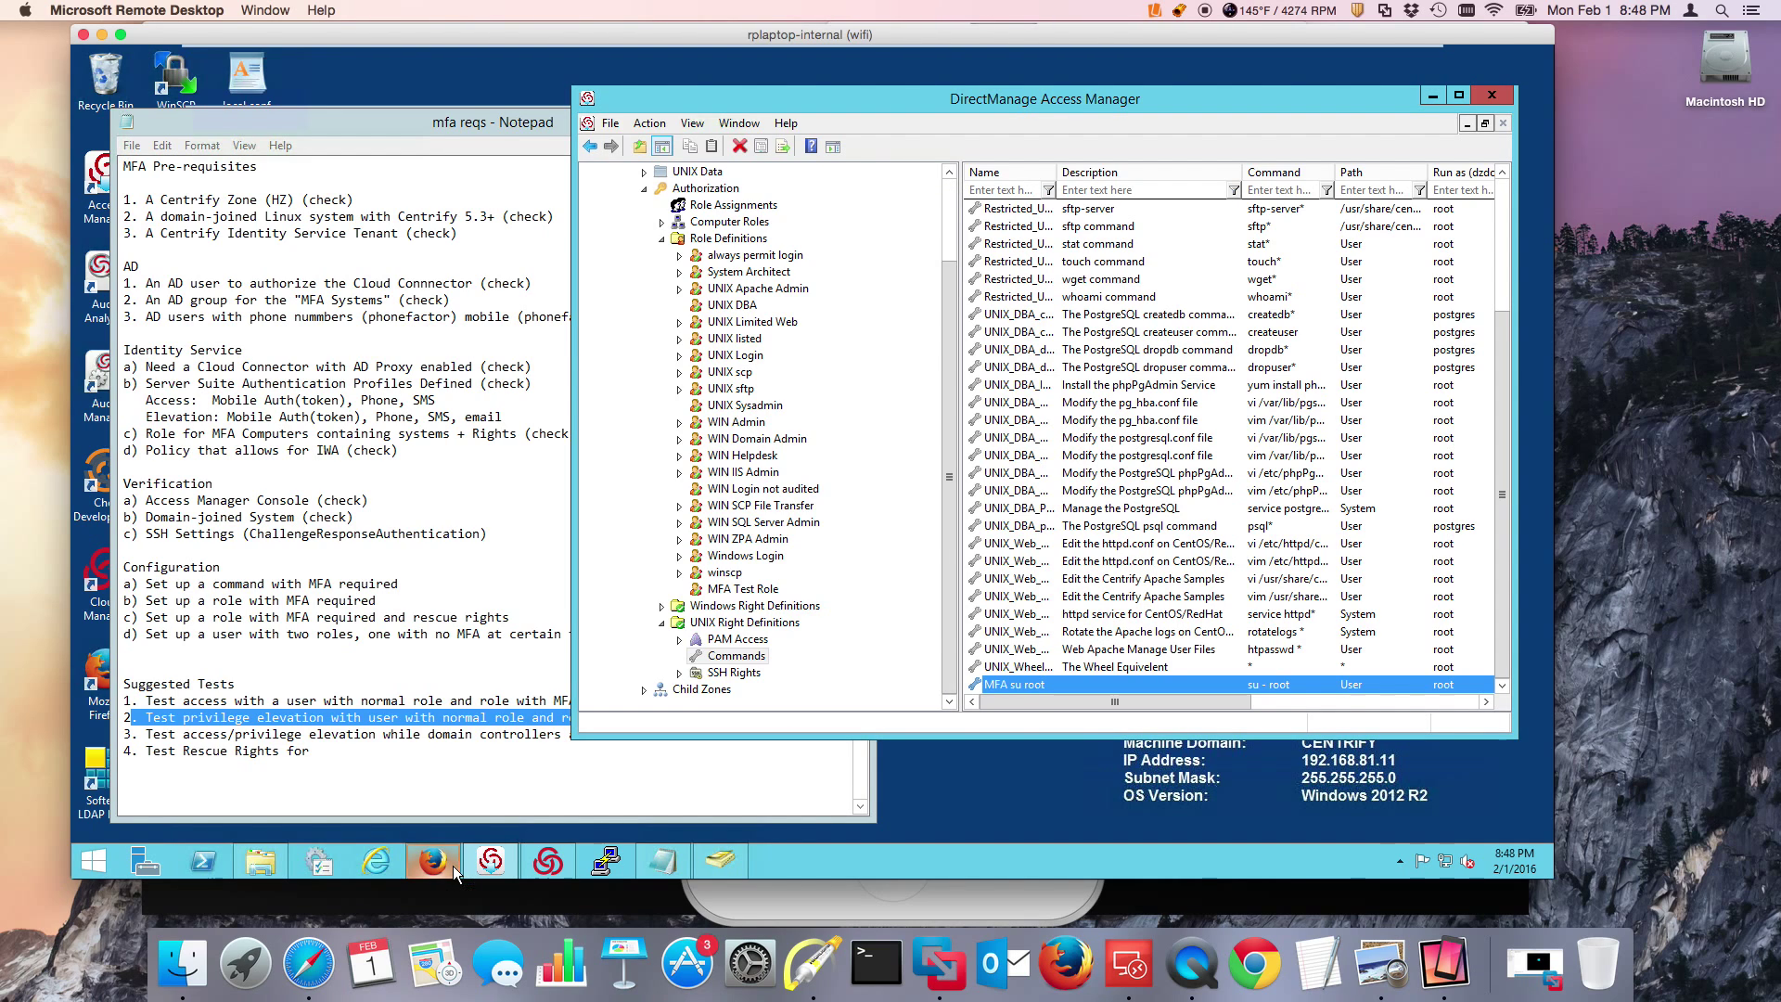
Switch to Firefox and go to the Centrify Cloud Manager admin portal.
{"action": "left_click", "coordinate": [432, 859]}
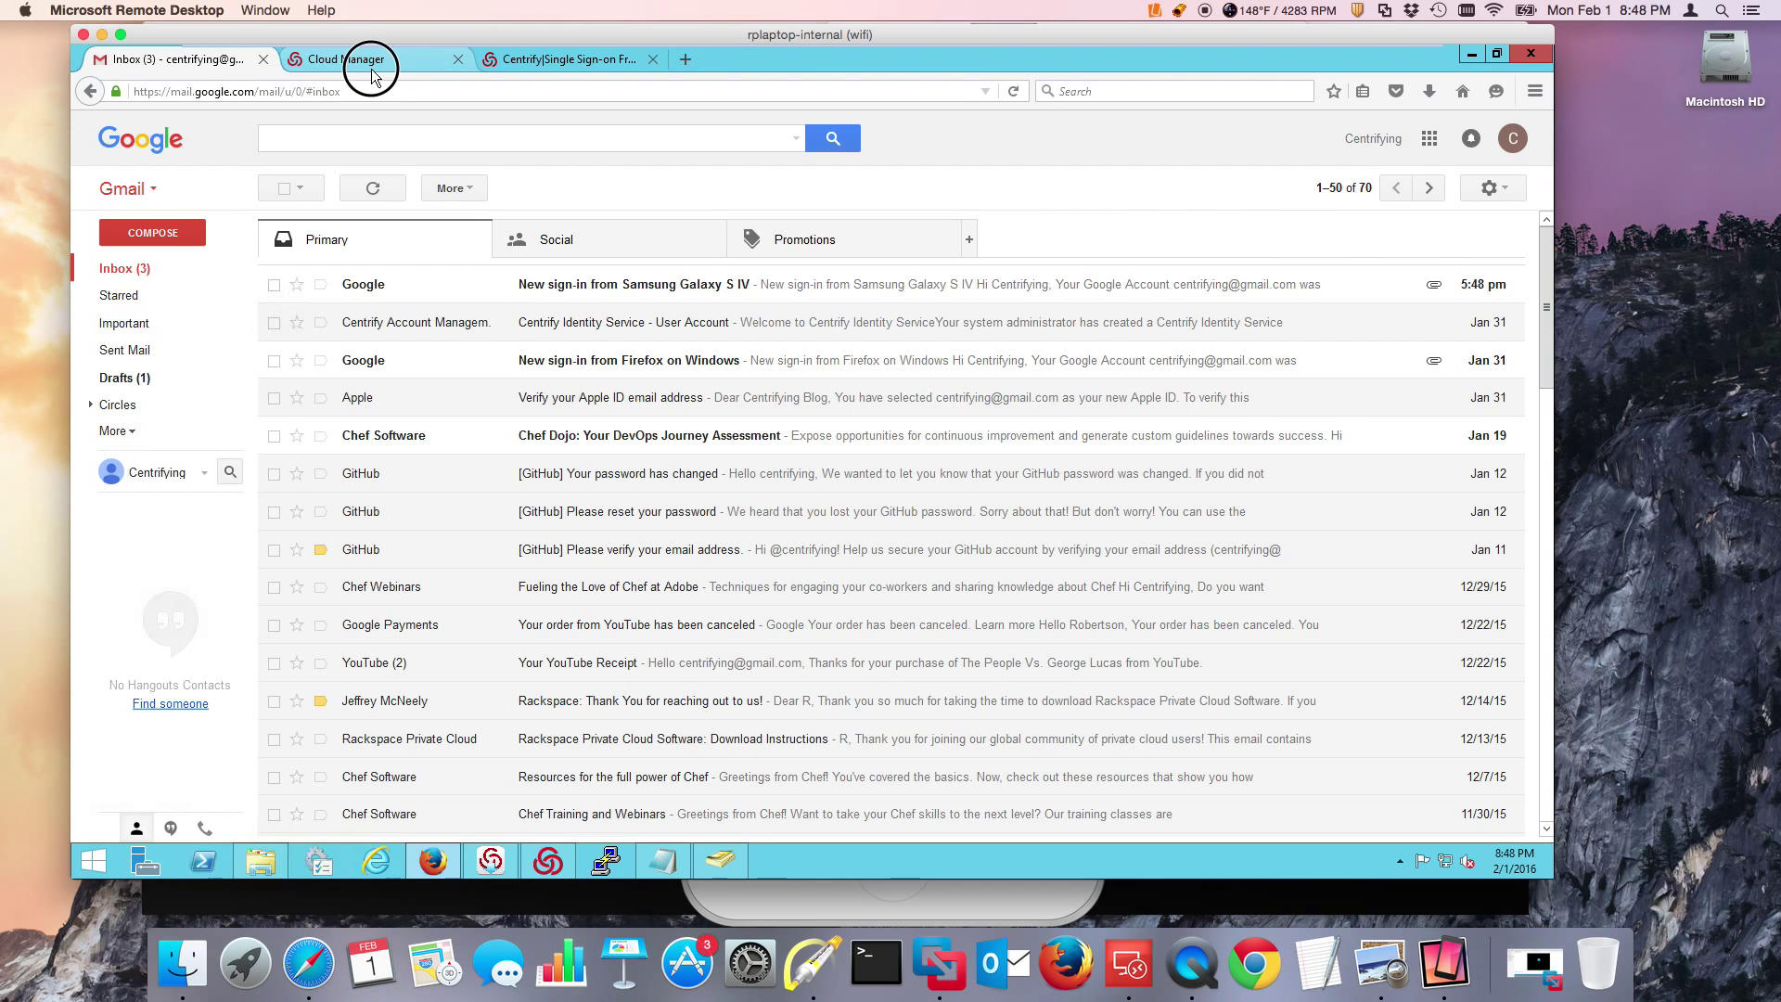
{"action": "left_click", "coordinate": [347, 60]}
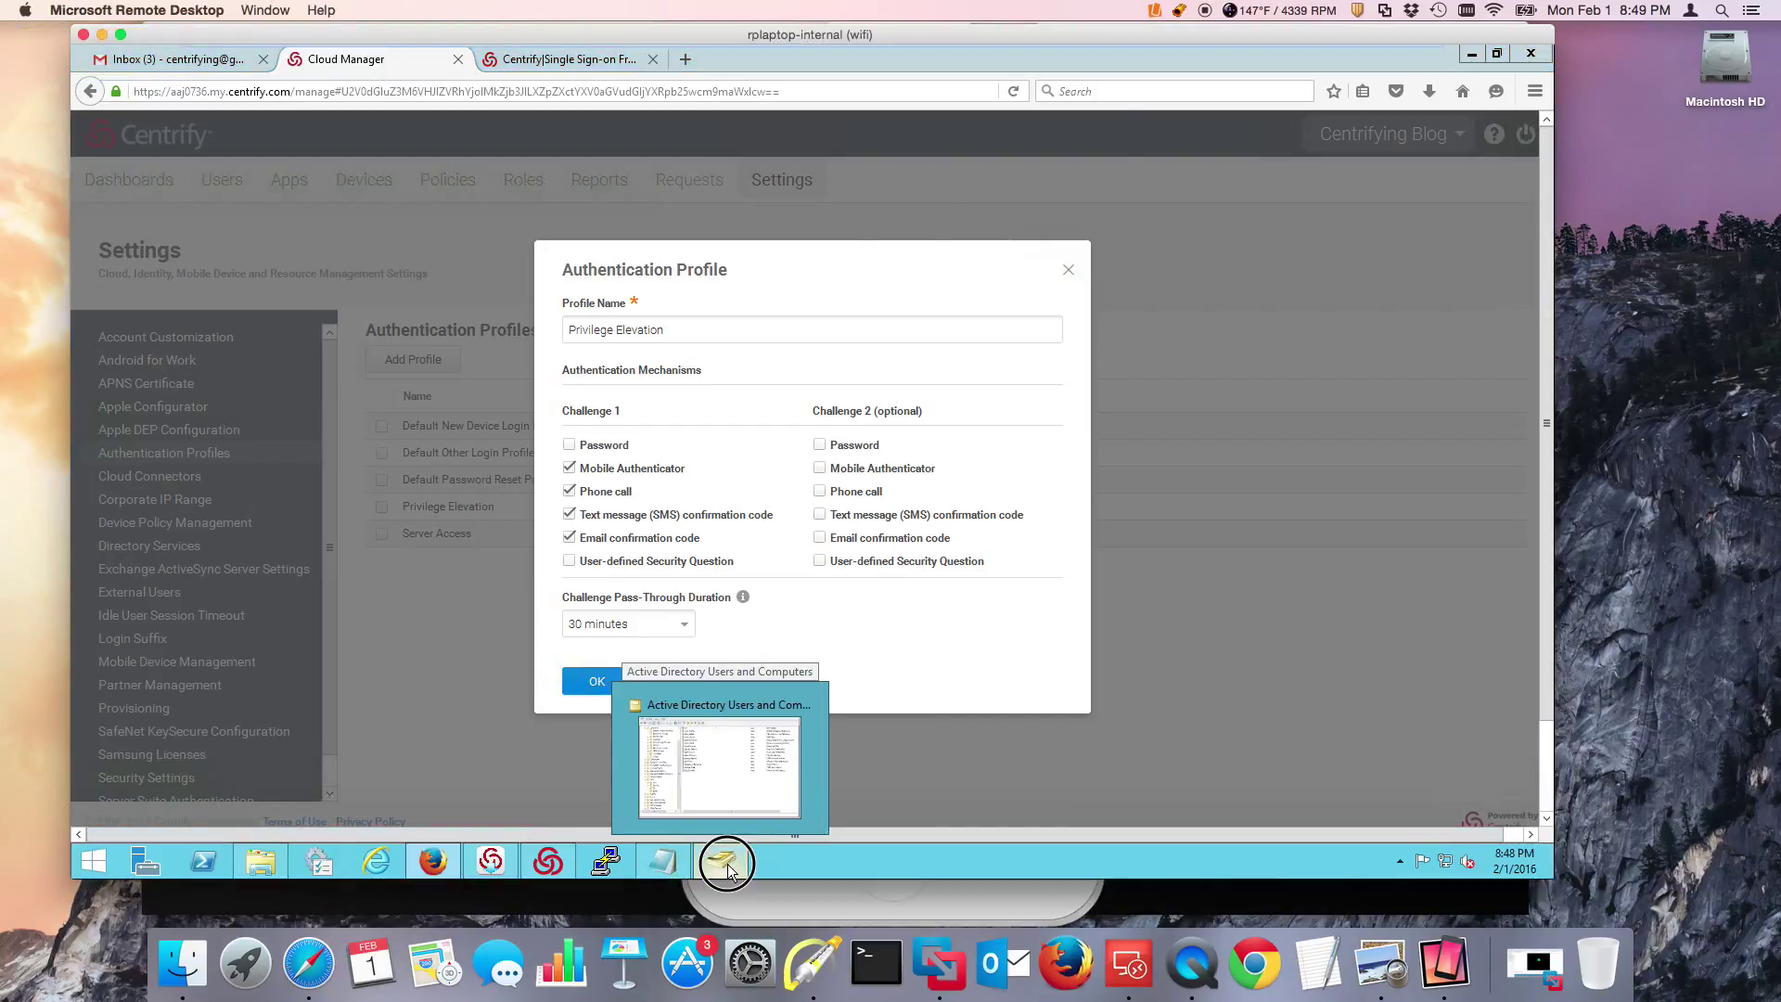
View a Staff user's General properties in ADUC to confirm the MFA telephone and e-mail.
{"action": "left_click", "coordinate": [725, 866]}
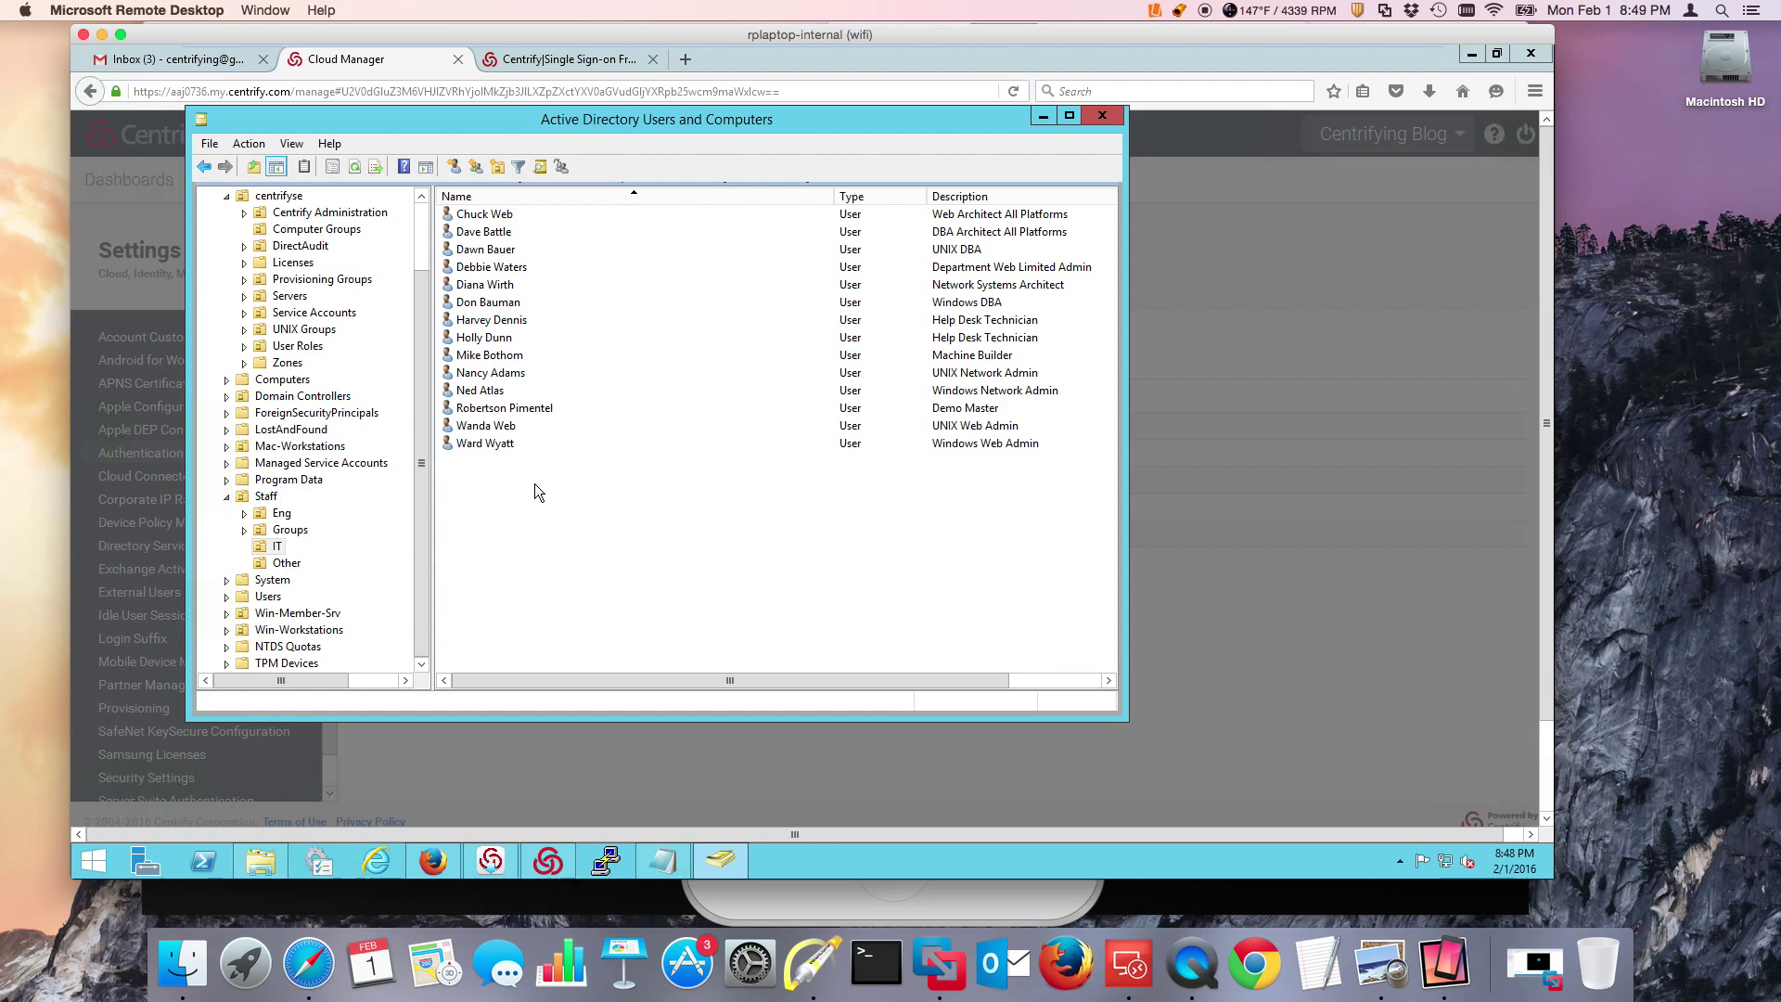
{"action": "mouse_move", "coordinate": [383, 528]}
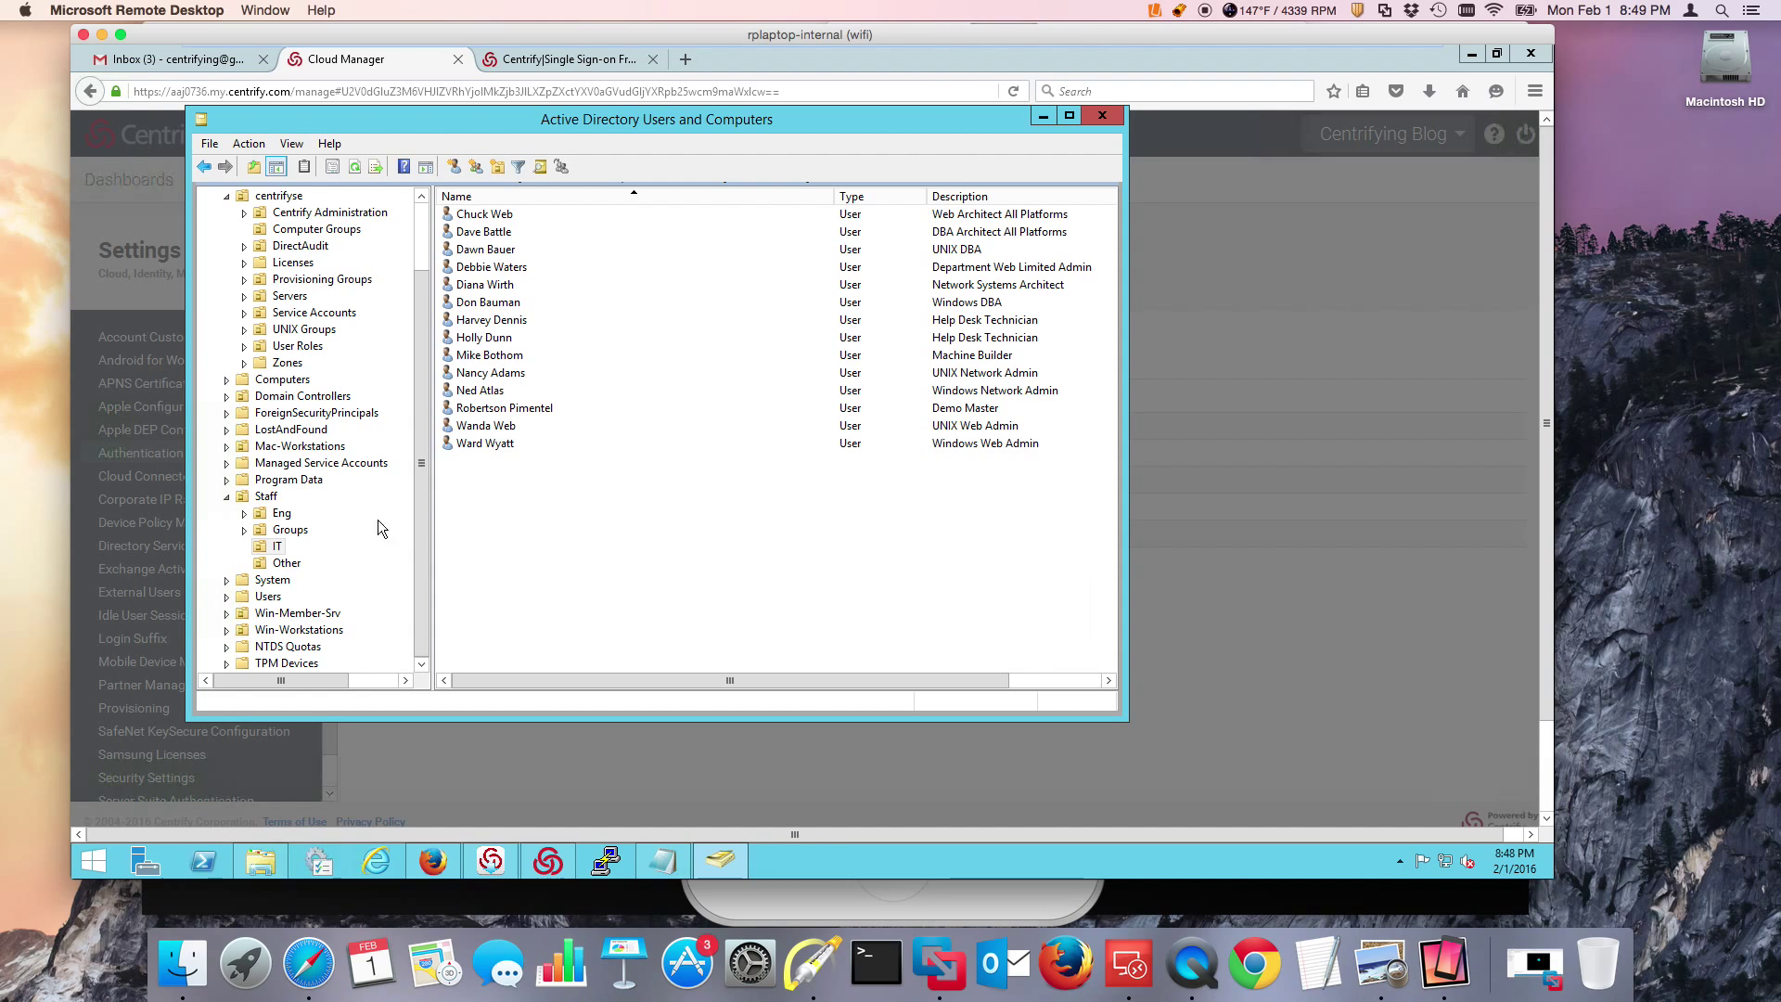
{"action": "double_click", "coordinate": [484, 283]}
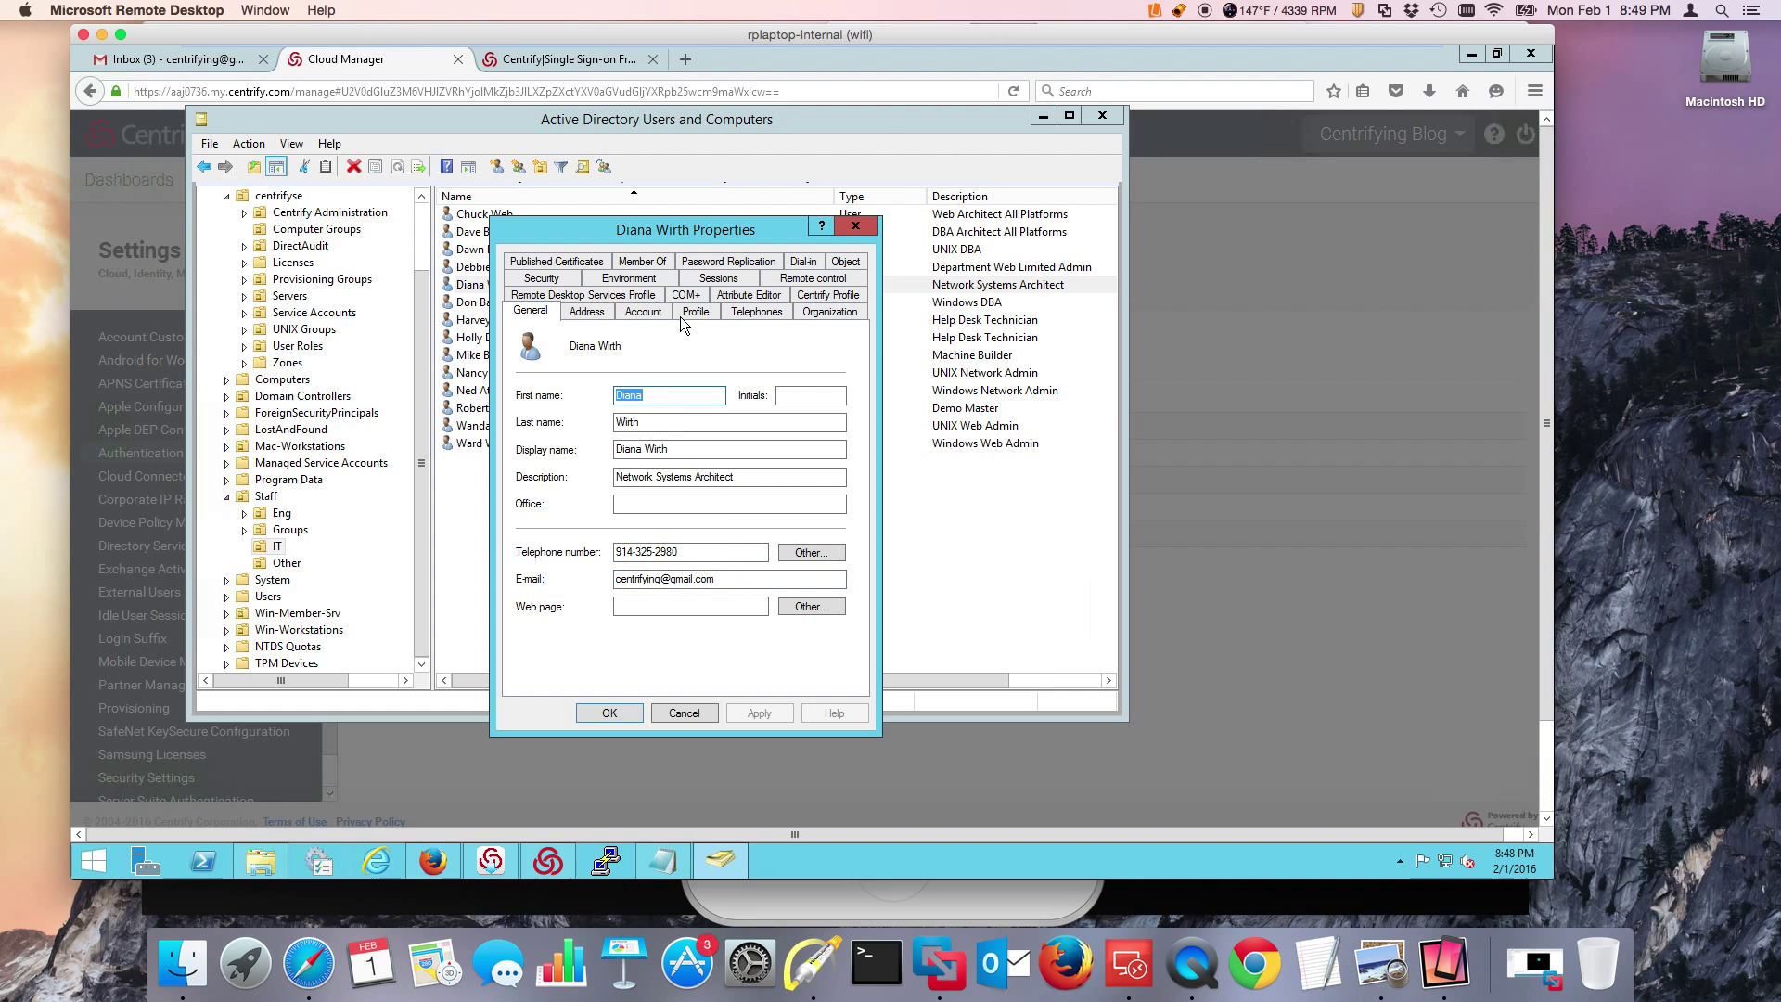
{"action": "left_click", "coordinate": [694, 311]}
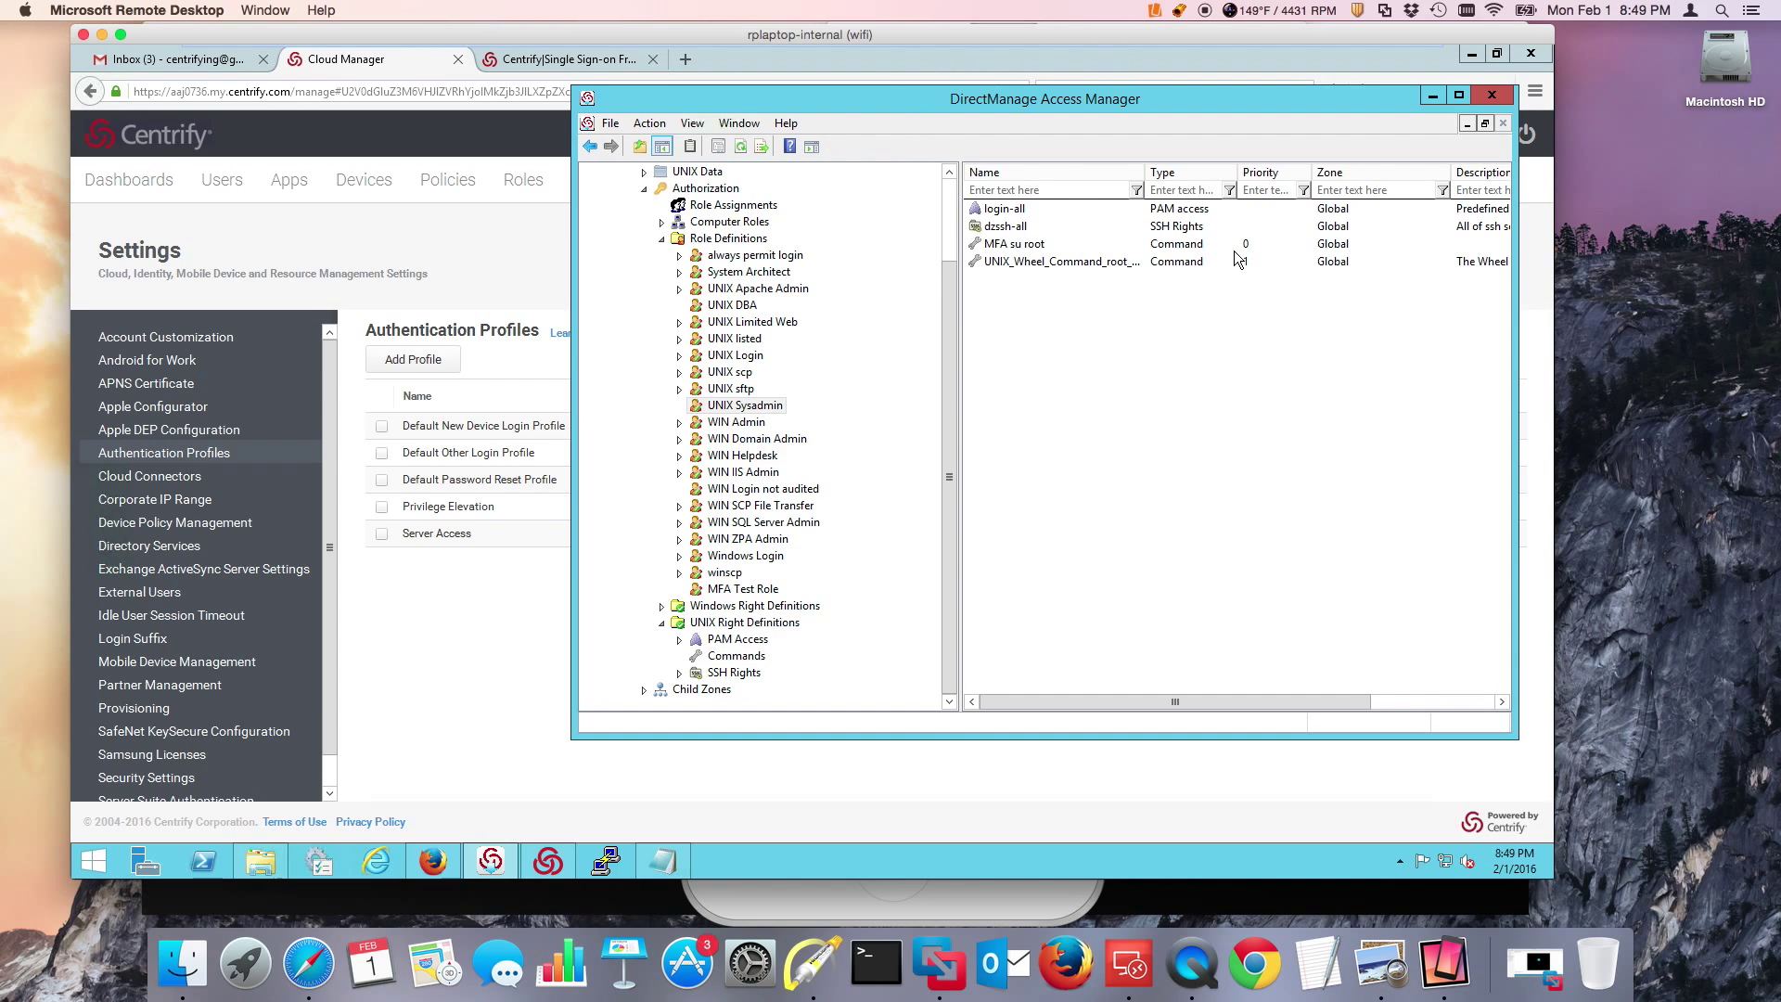
Review the user's global UNIX Sysadmin role assignment properties, cancel, and launch PuTTY.
{"action": "left_click", "coordinate": [1013, 243]}
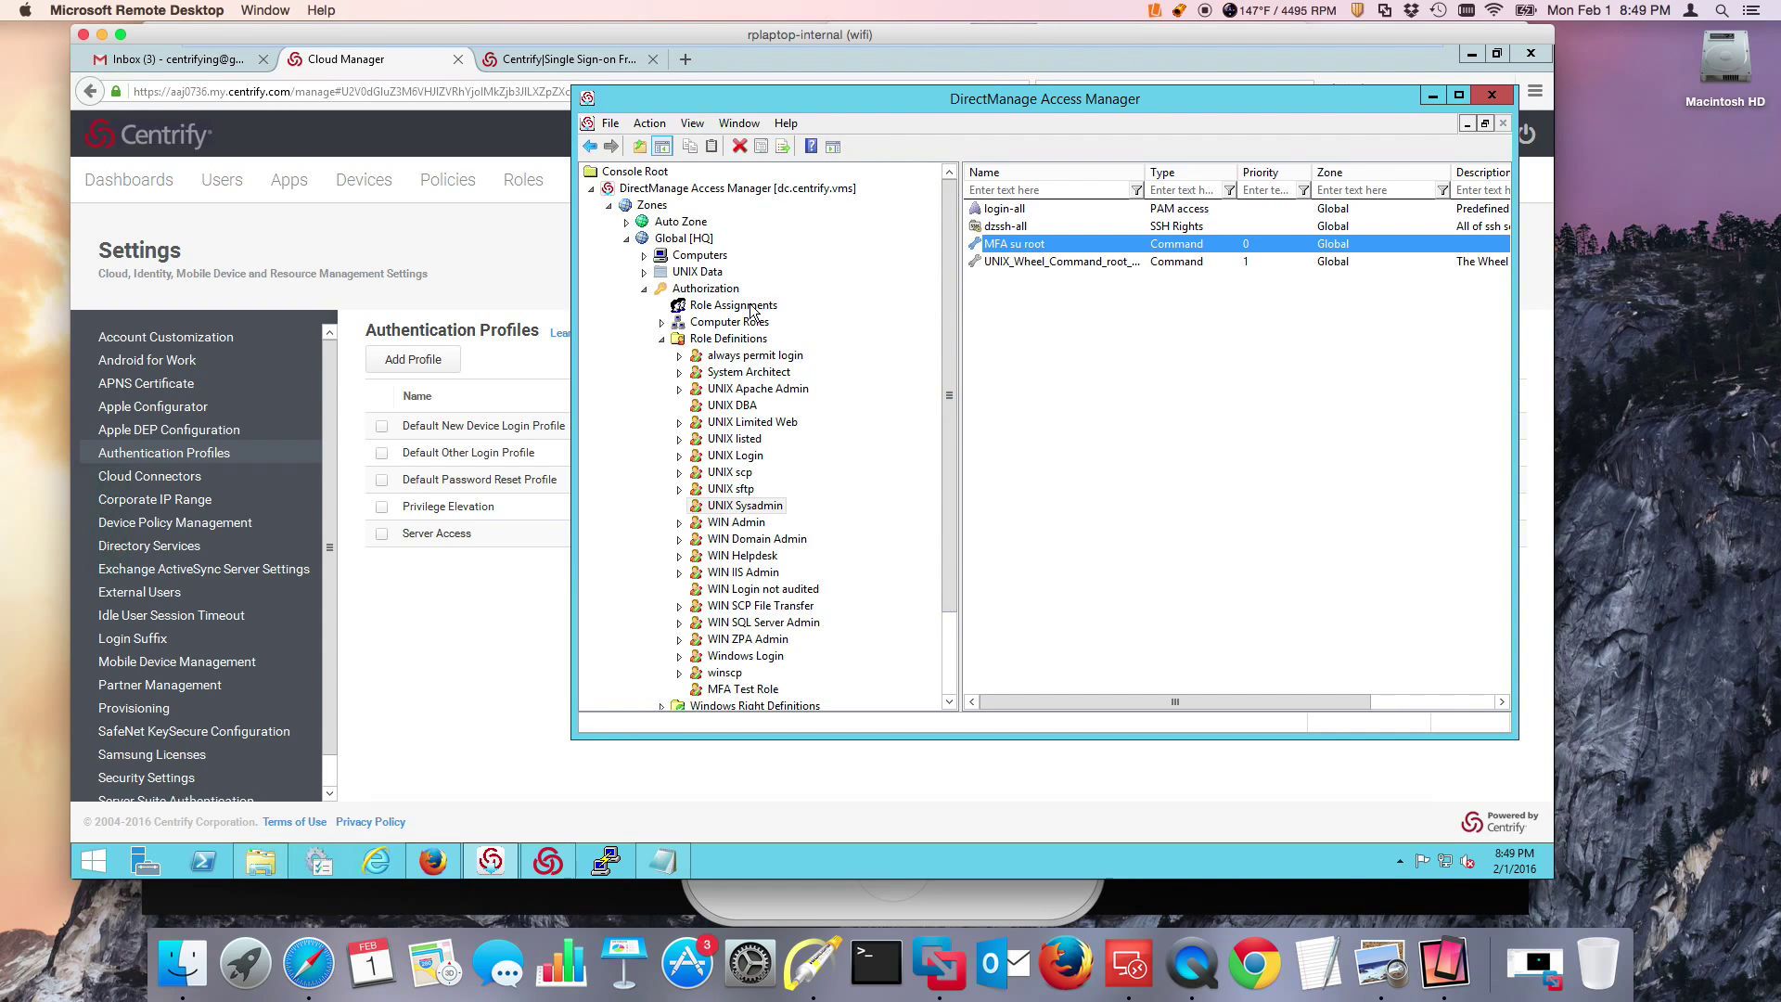
{"action": "left_click", "coordinate": [736, 304]}
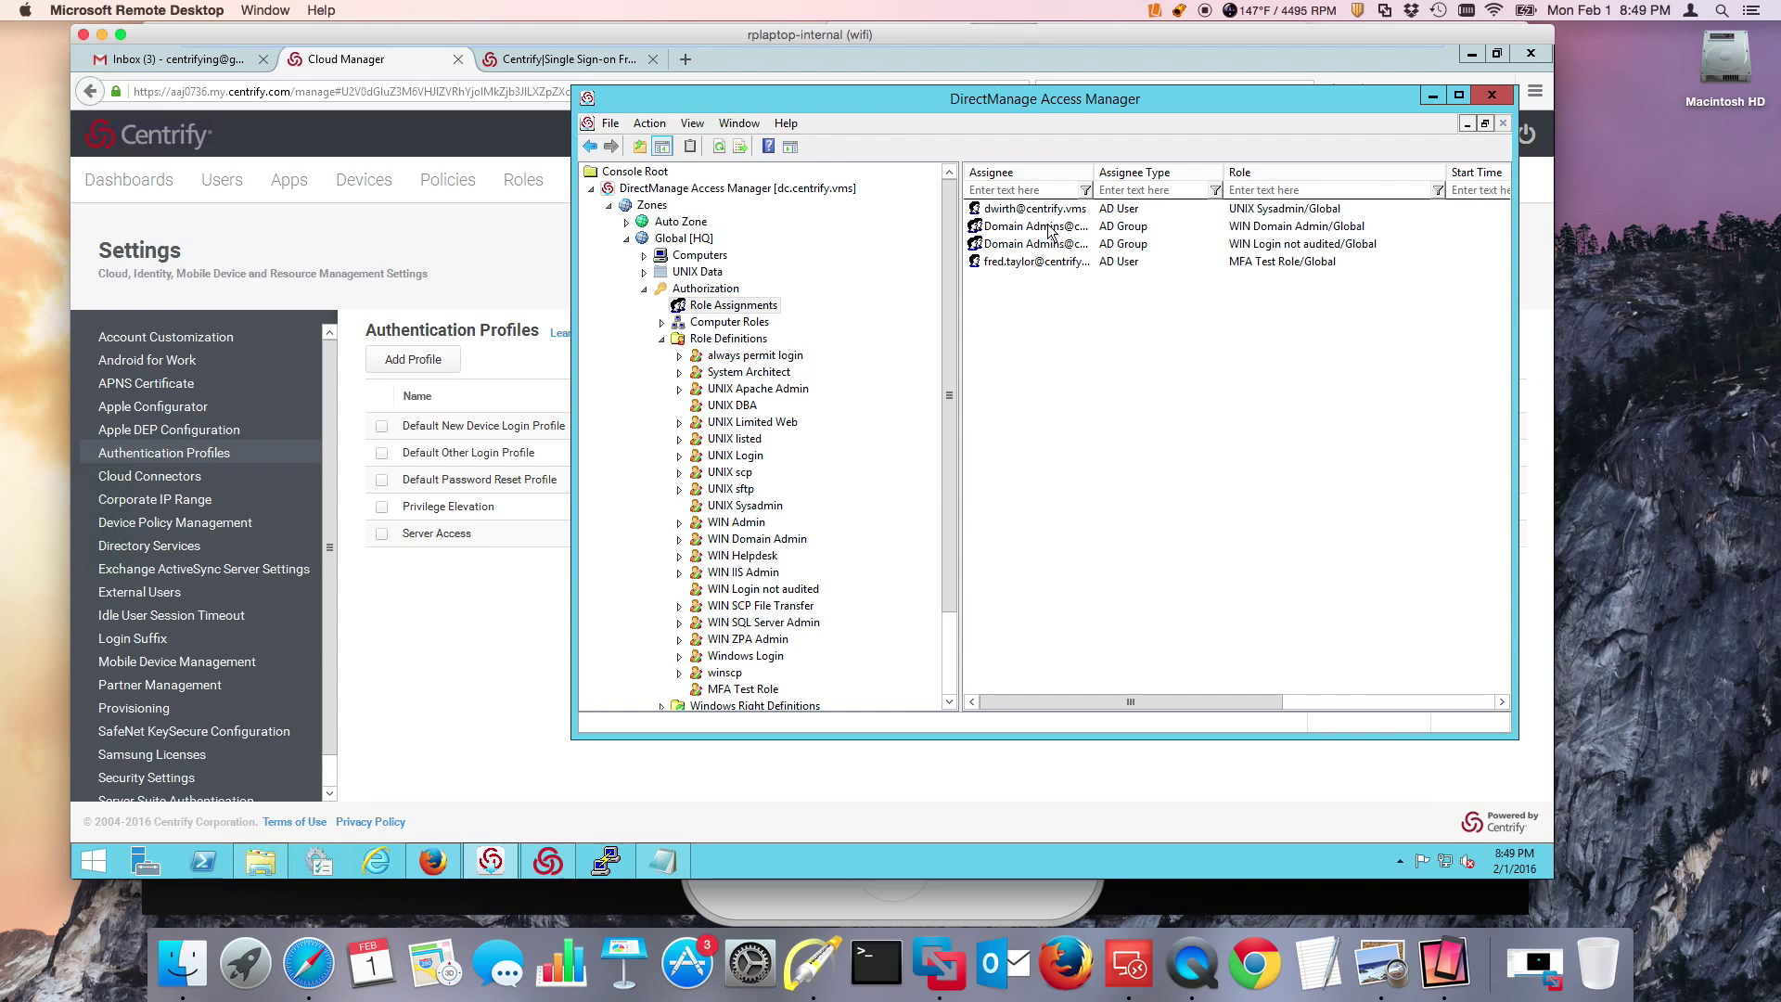
{"action": "double_click", "coordinate": [1030, 208]}
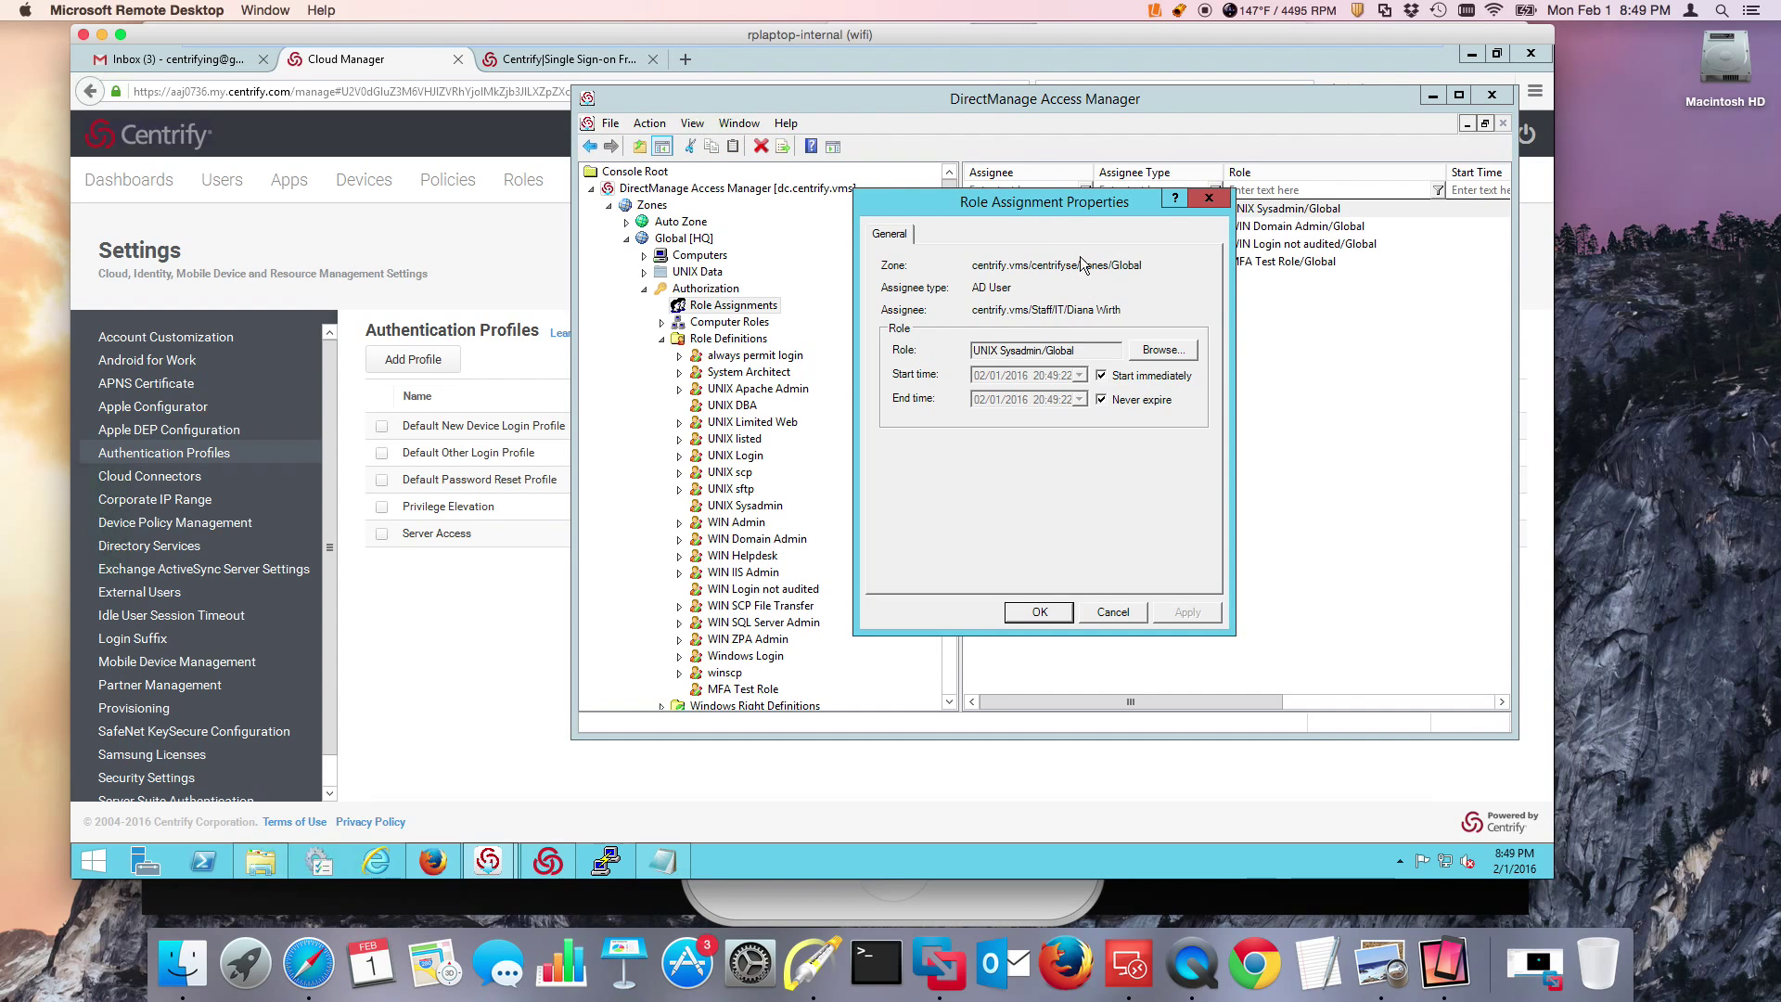
{"action": "left_click_drag", "start_coordinate": [1042, 201], "coordinate": [887, 206]}
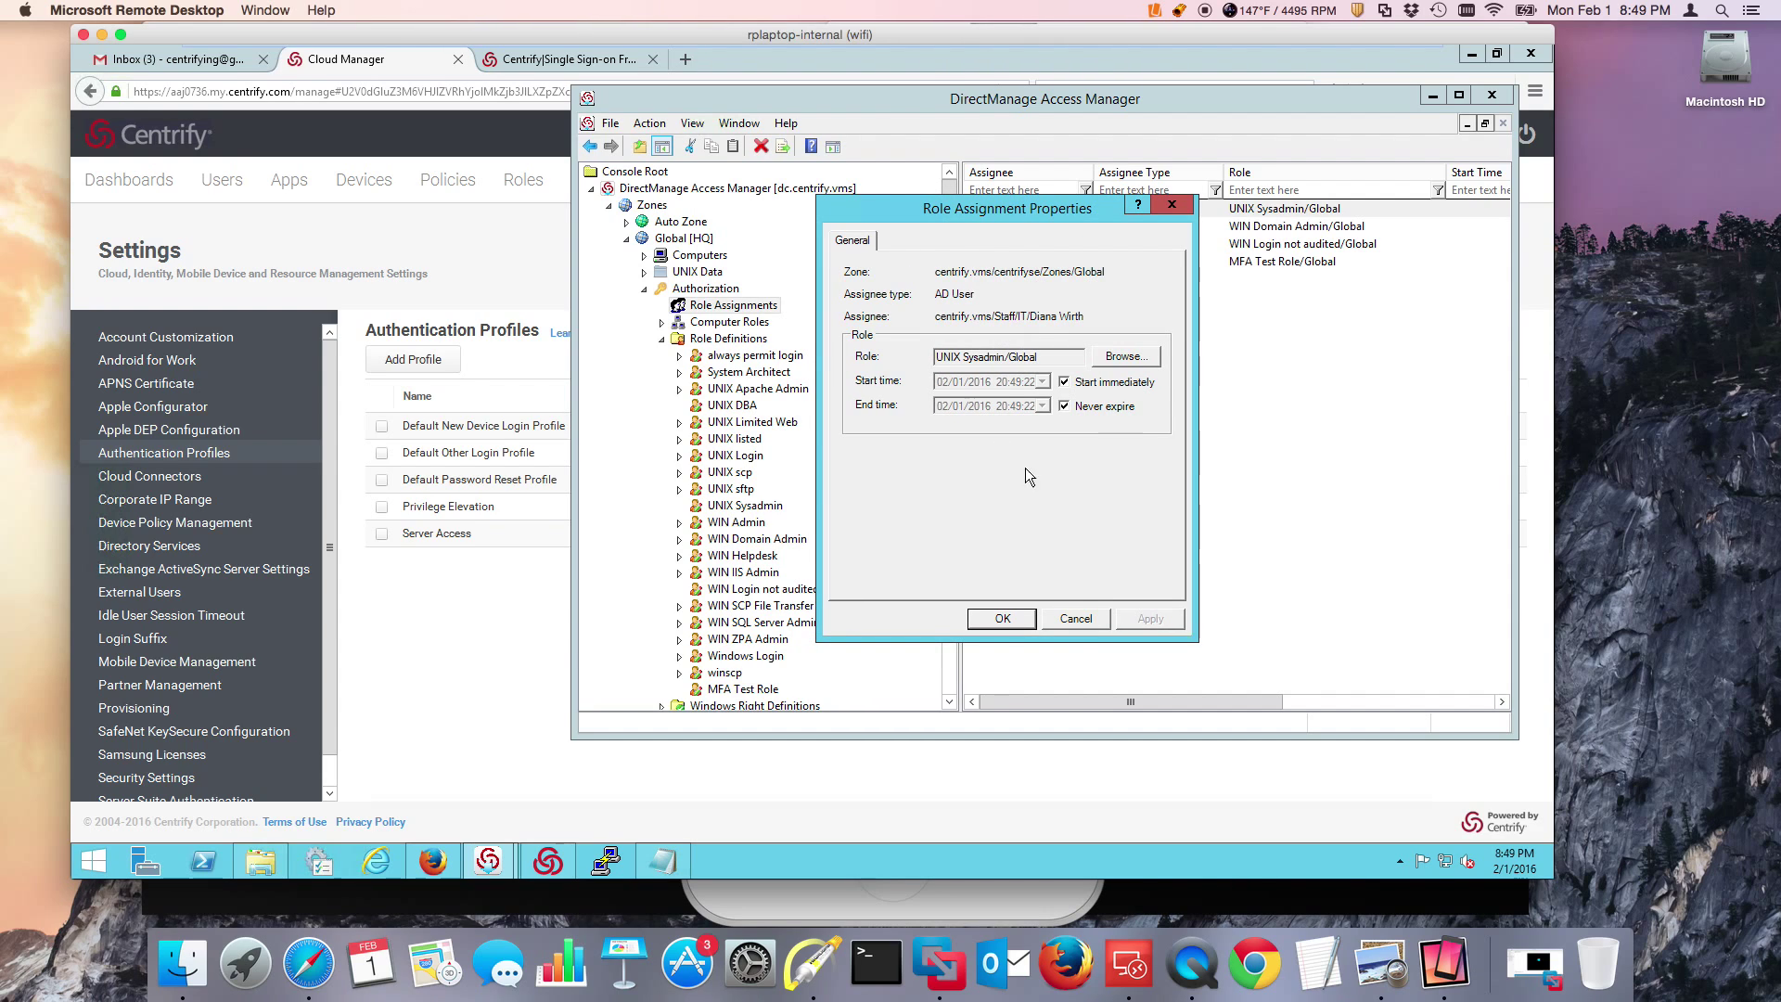
{"action": "mouse_move", "coordinate": [1076, 638]}
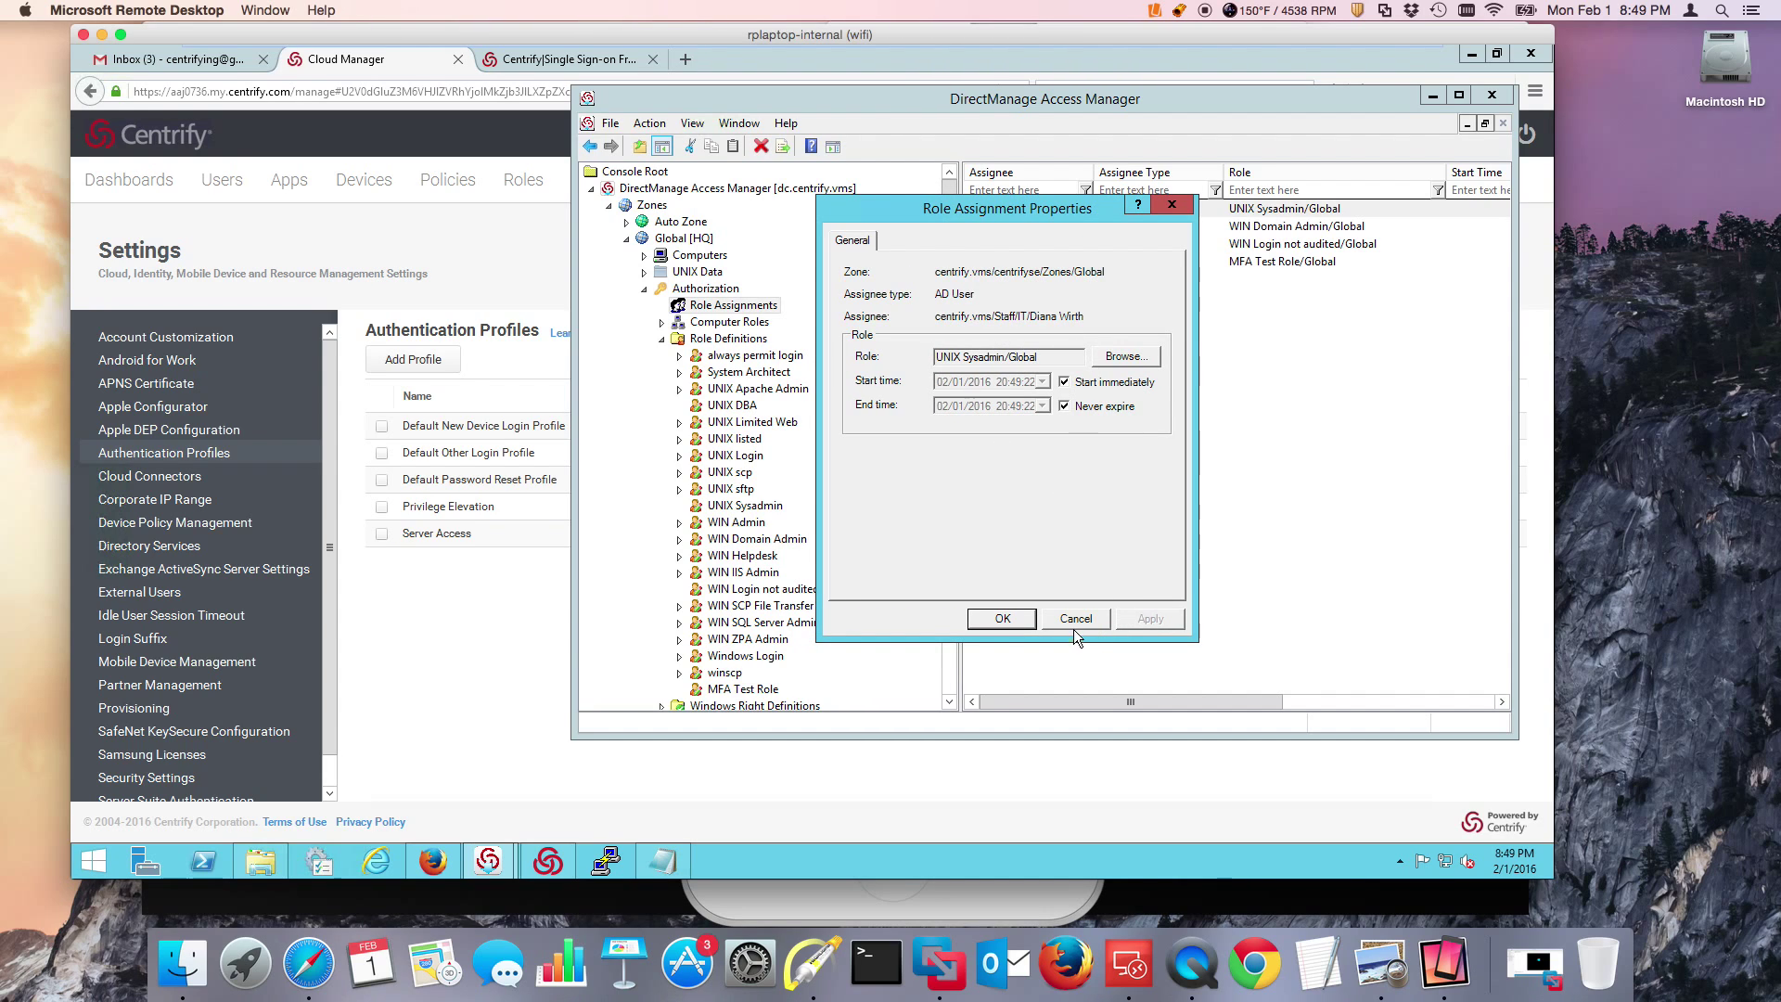
{"action": "left_click", "coordinate": [999, 618]}
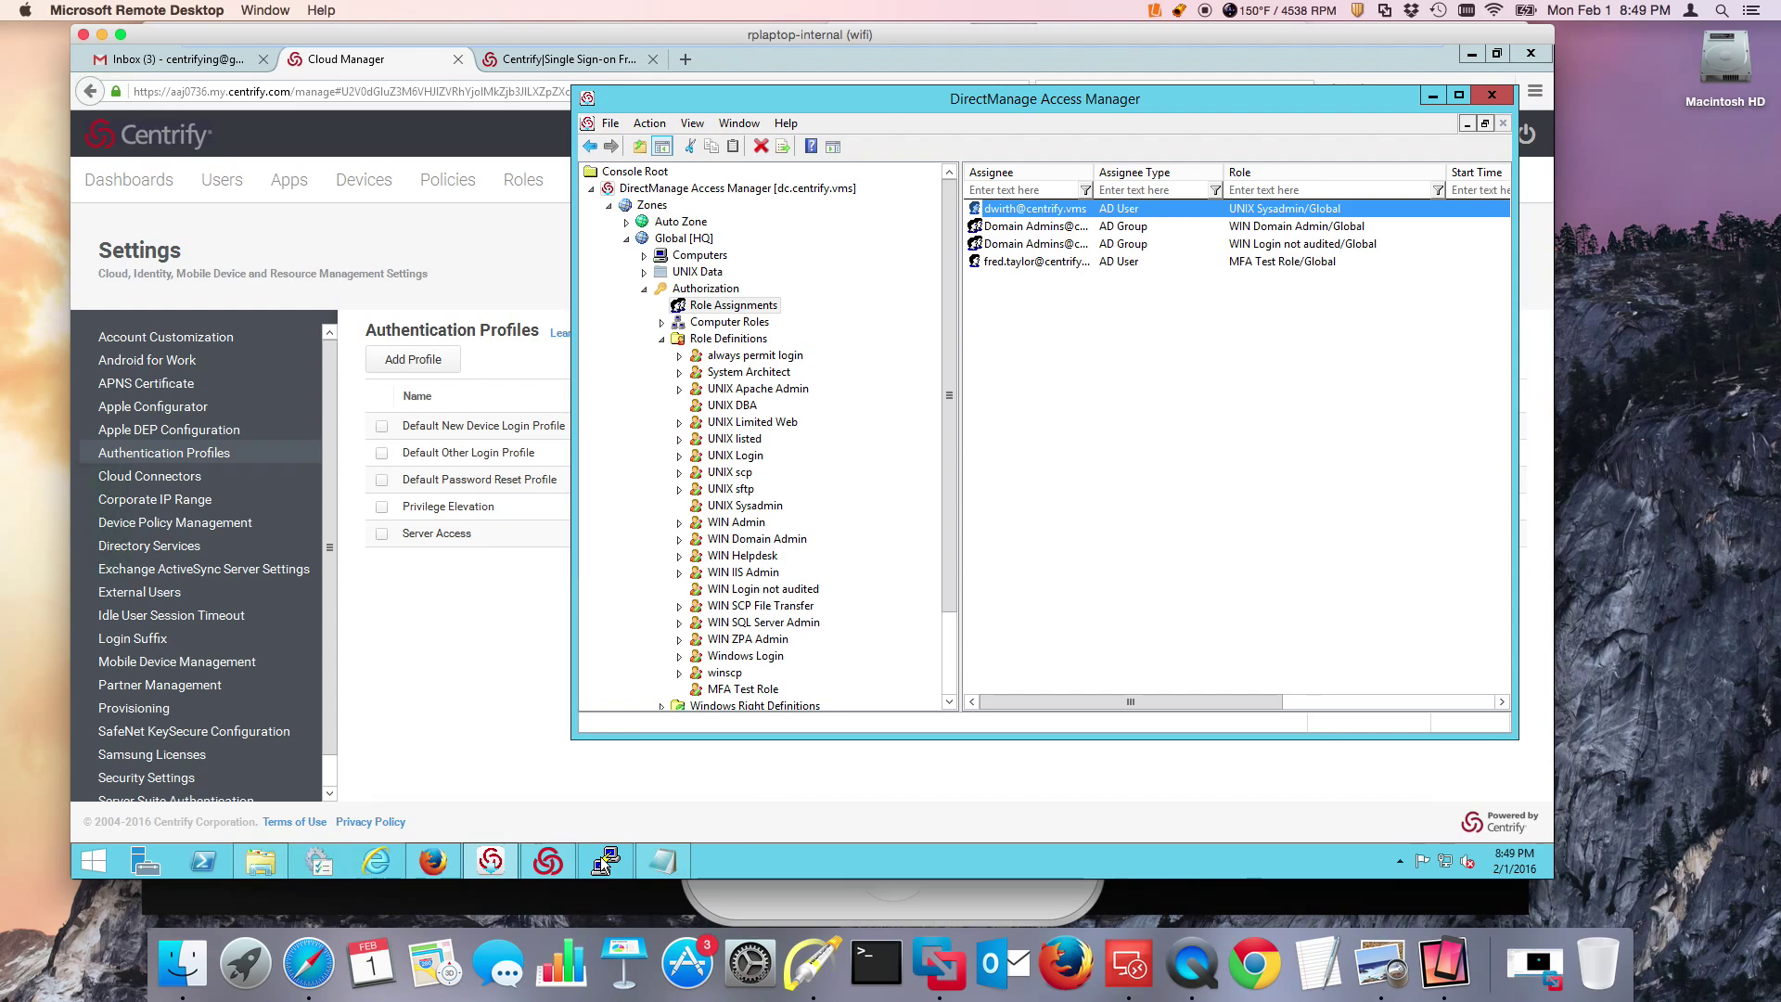
{"action": "left_click", "coordinate": [604, 859]}
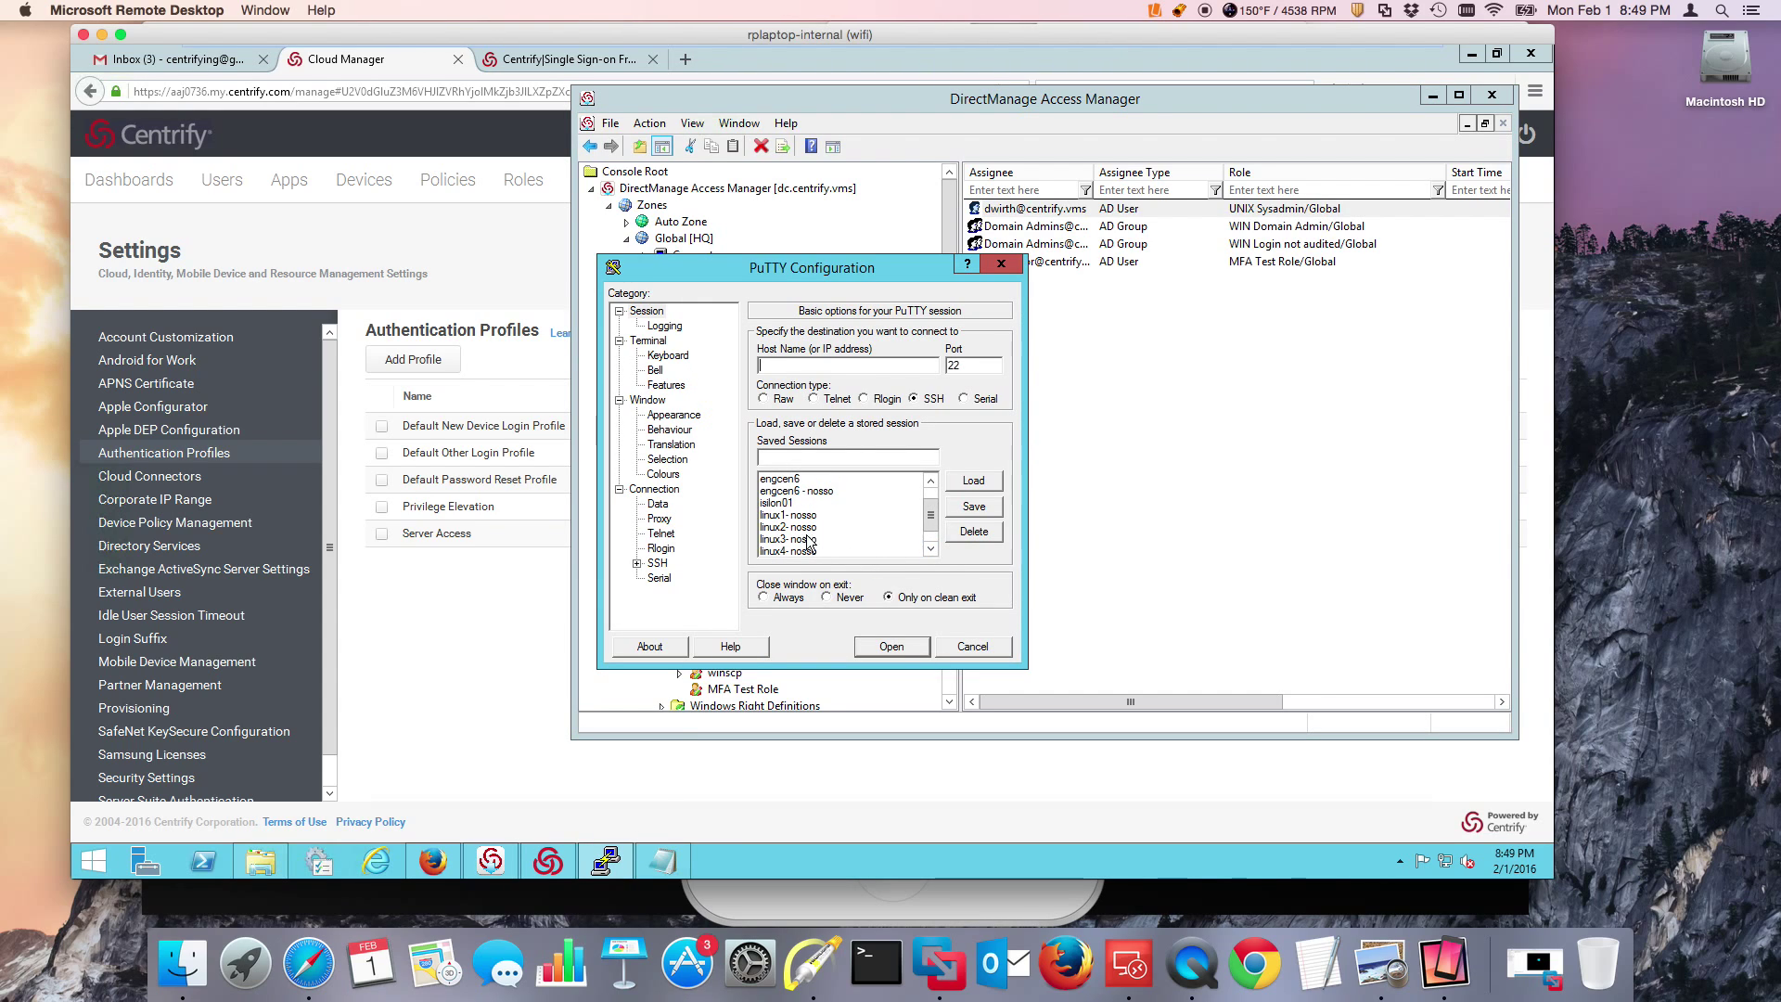
Log in to linux3 and run dzdo -l and dzinfo to confirm su - root rights.
{"action": "left_click", "coordinate": [890, 646]}
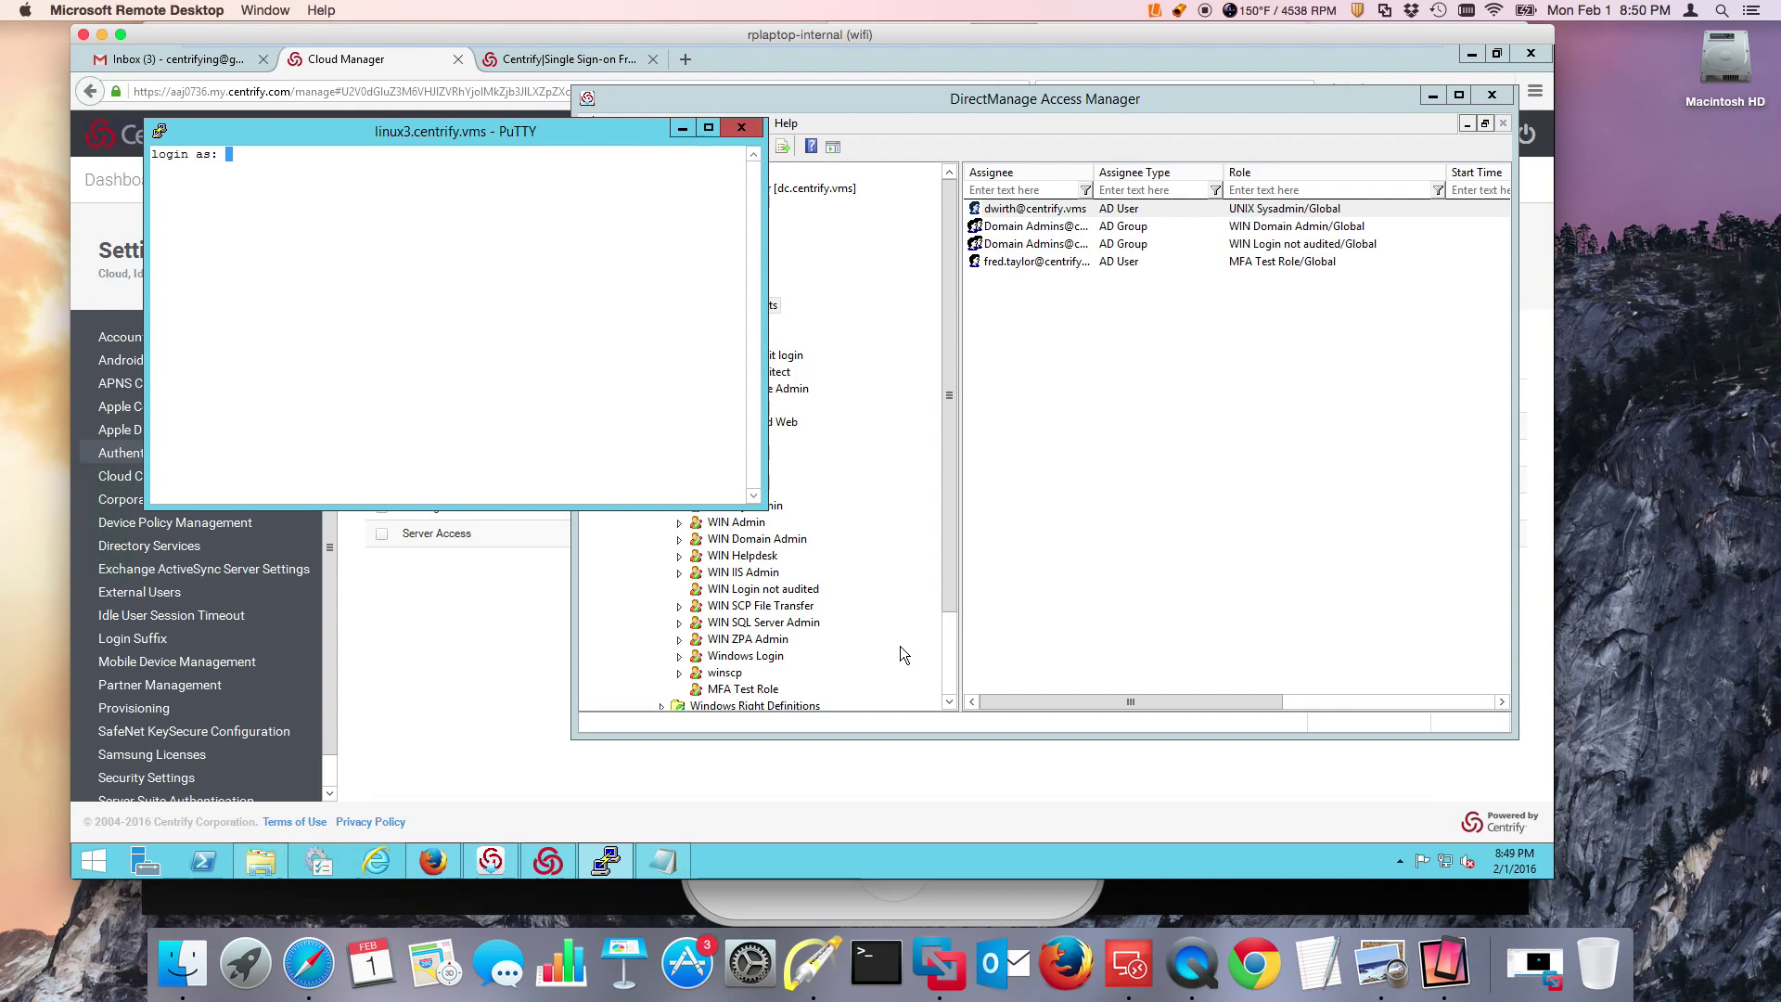
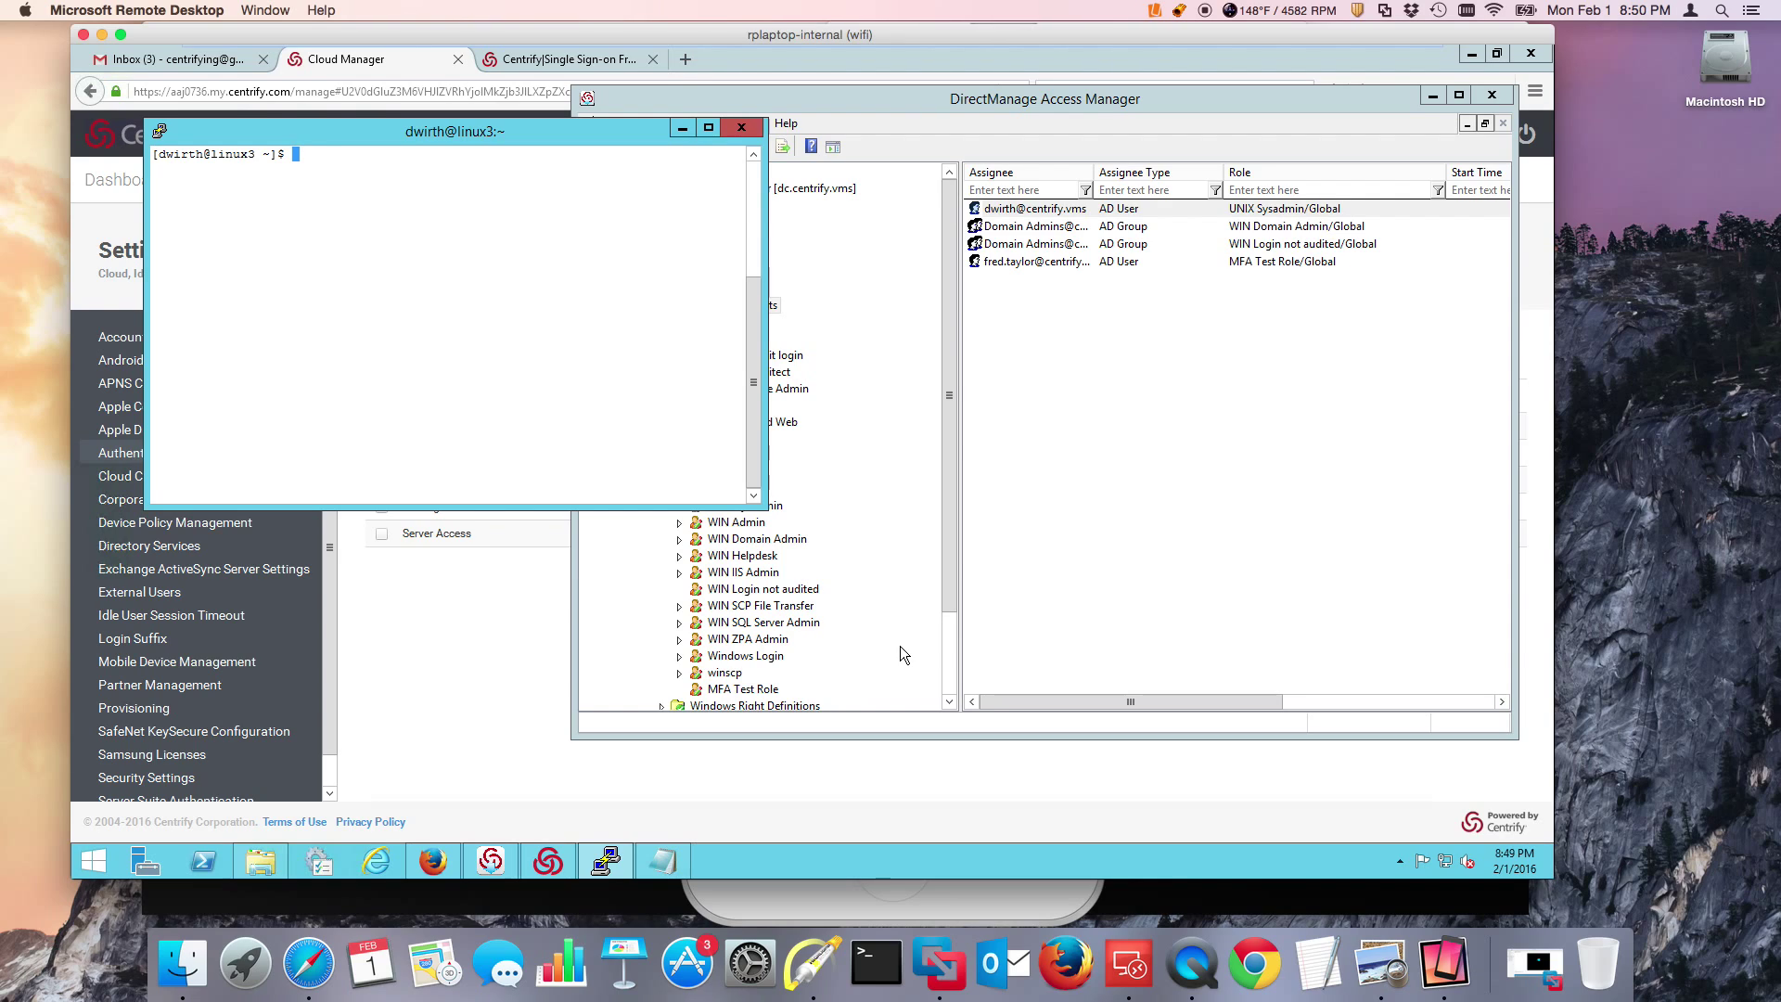
{"action": "type", "text": "dzdo -l"}
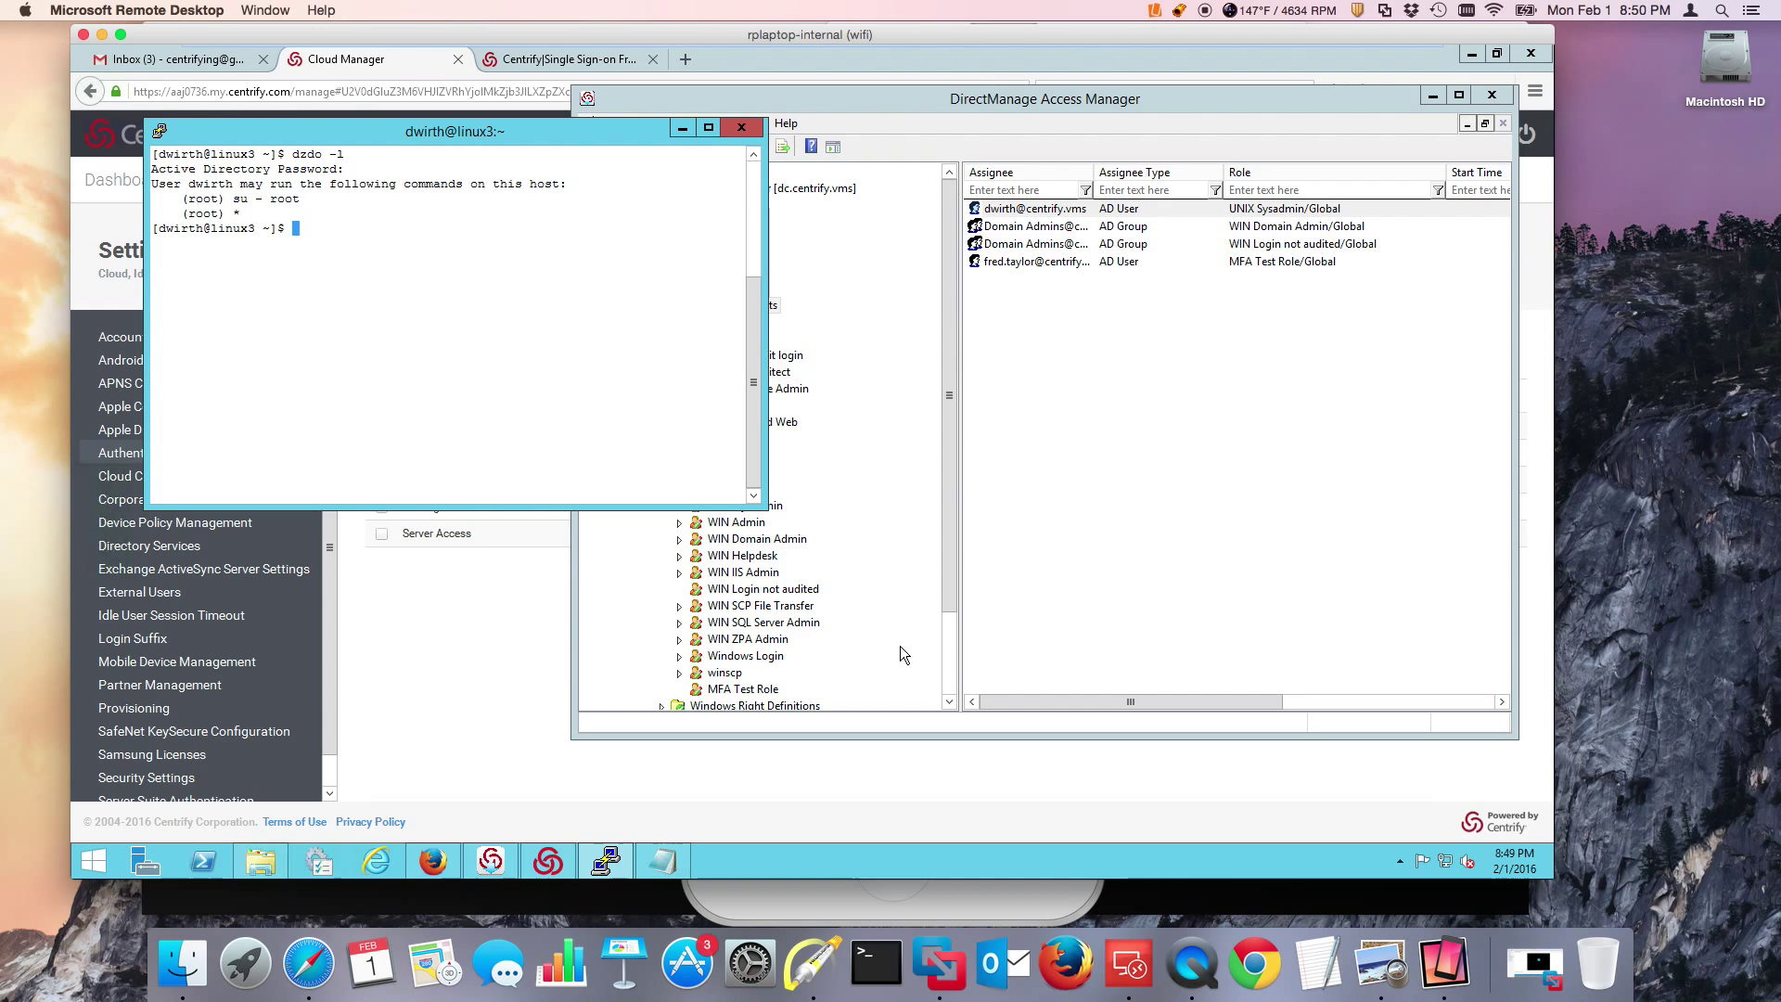
{"action": "type", "text": "dzinfo"}
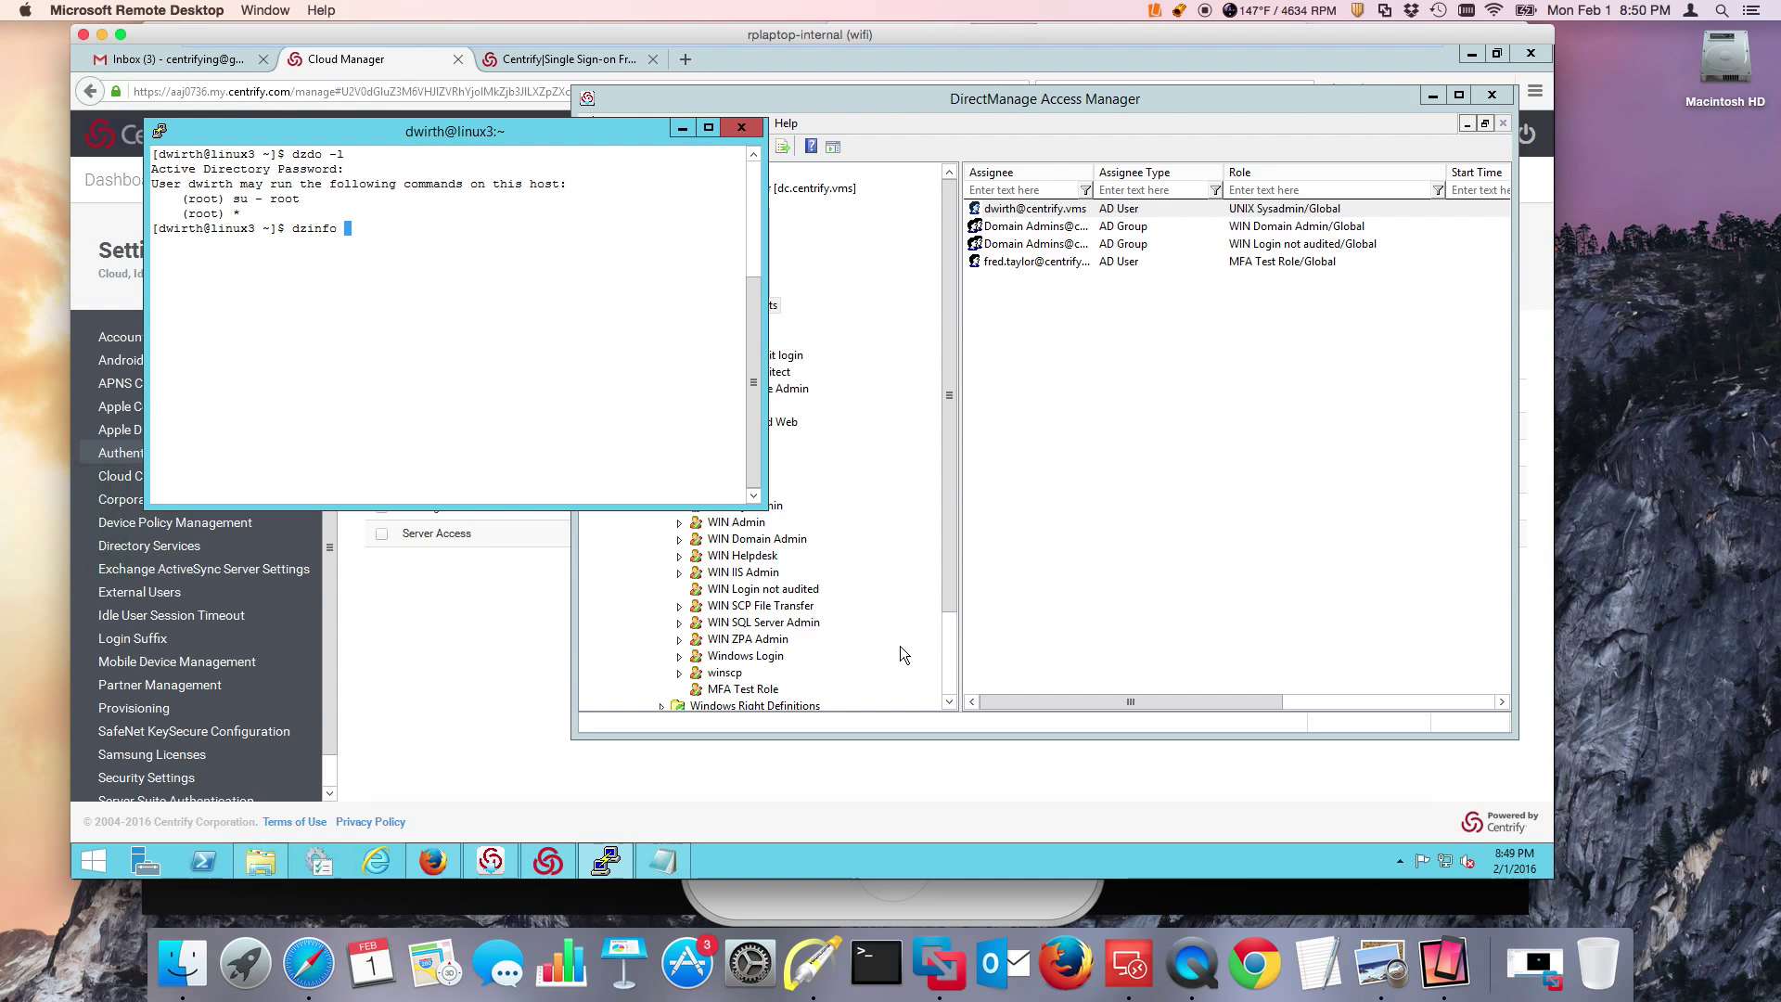
{"action": "type", "text": "--co"}
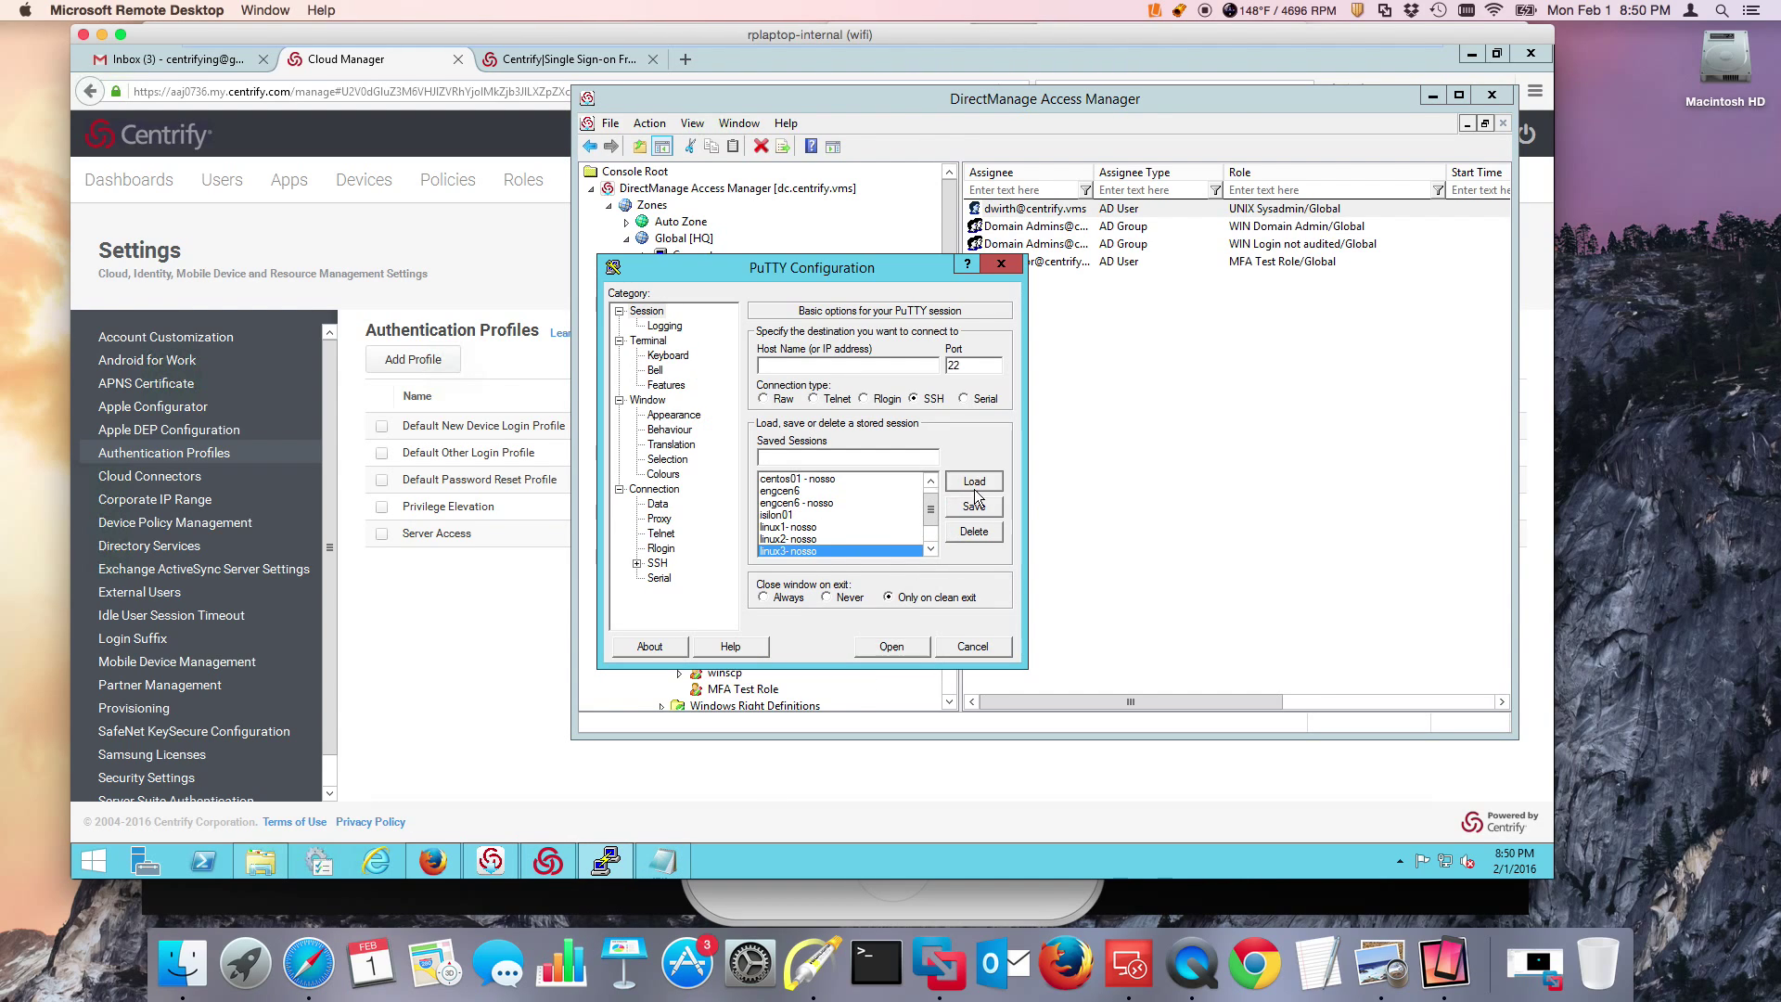
Log in to linux3-nosso, run dzdo su - root and choose mechanism 2 (SMS) for the MFA challenge.
{"action": "left_click", "coordinate": [892, 646]}
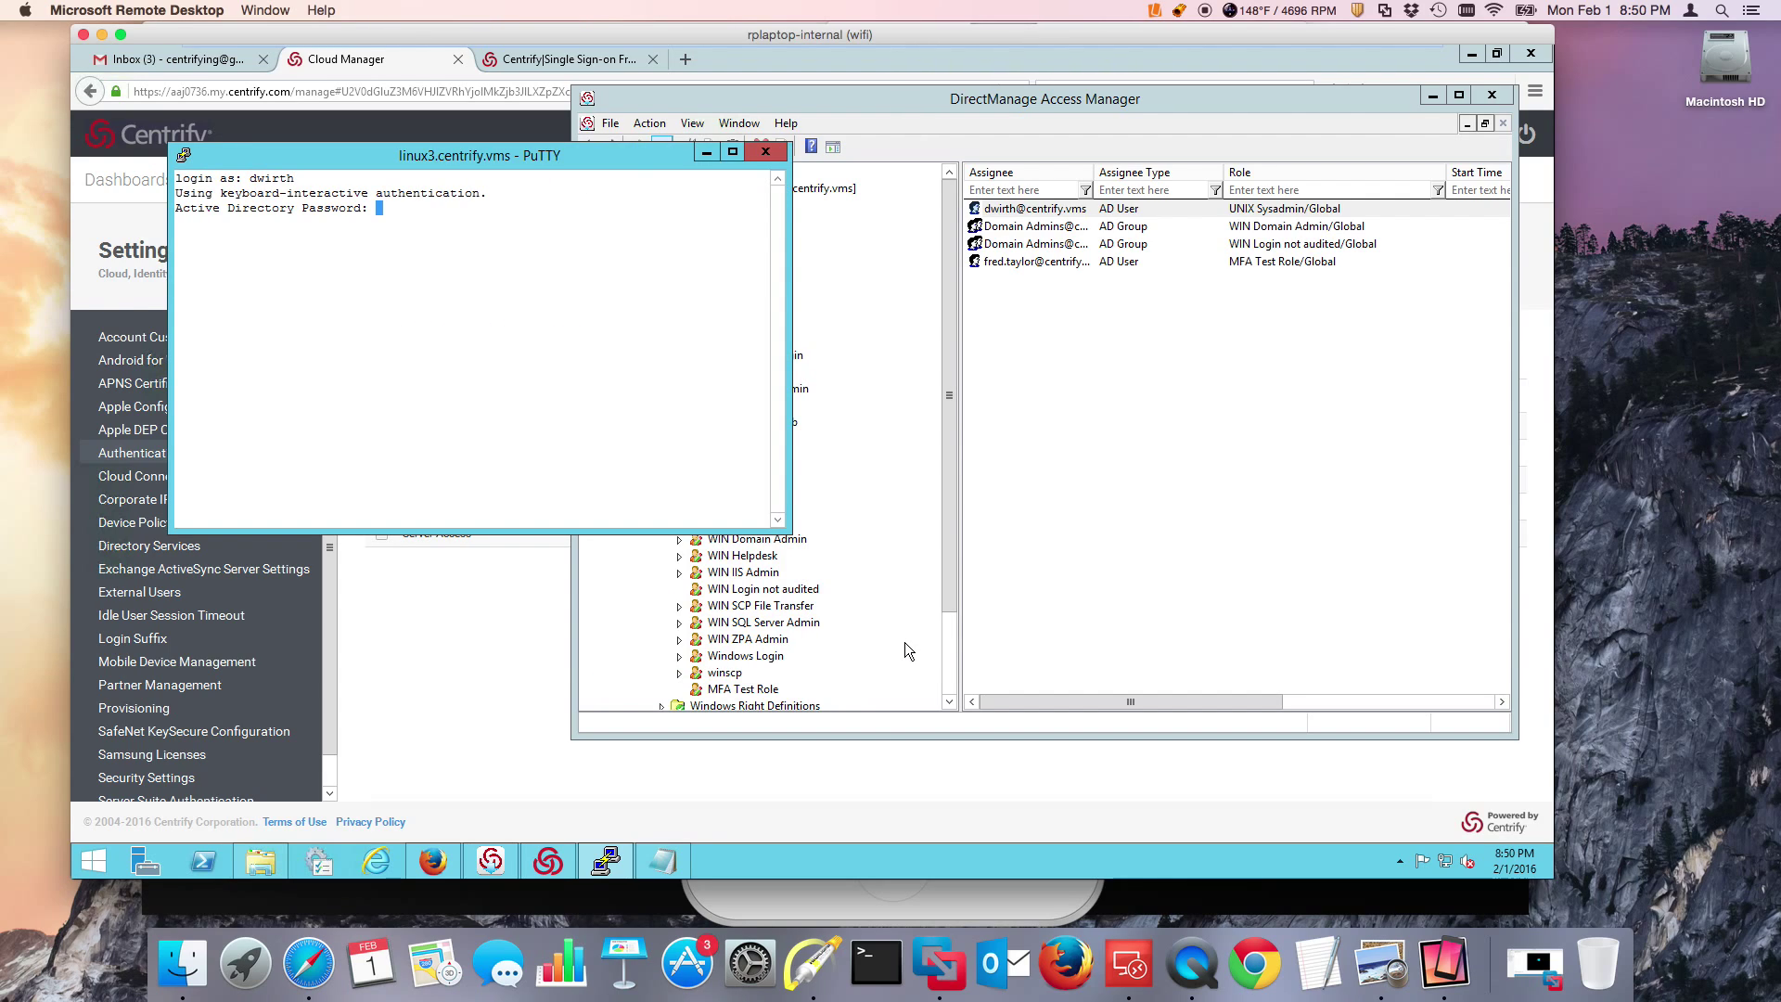
{"action": "type", "text": "dzdo su - root"}
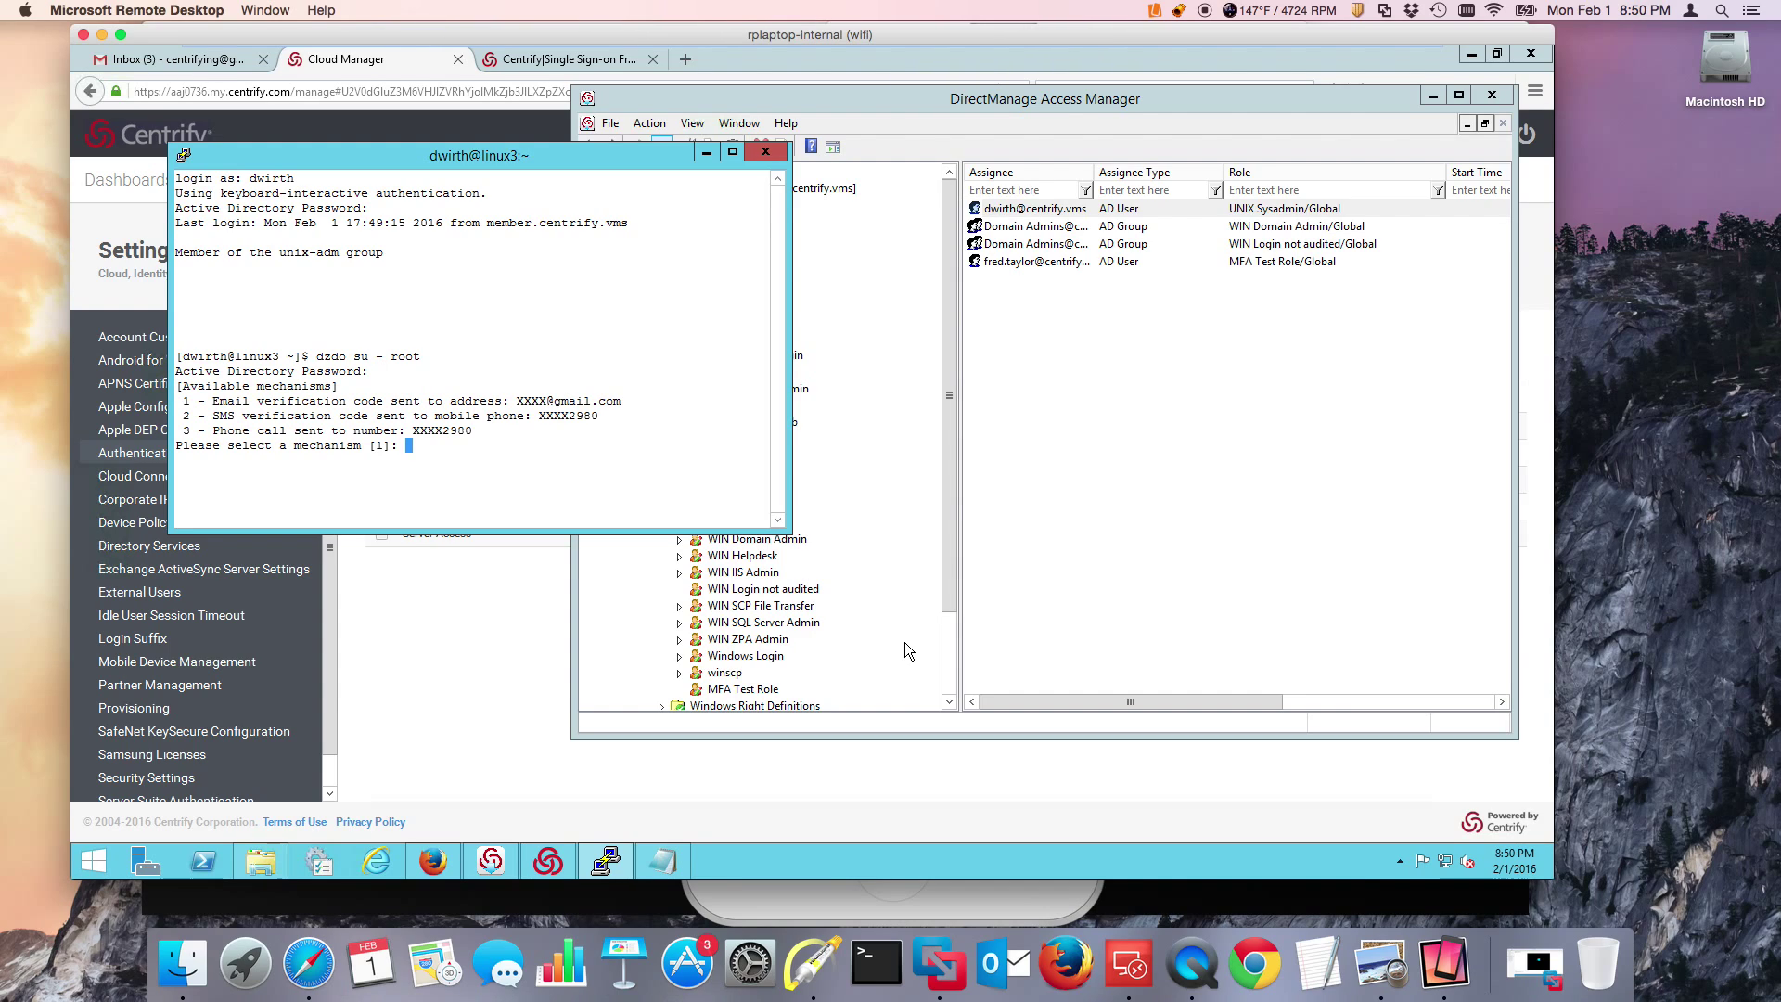
{"action": "type", "text": "2"}
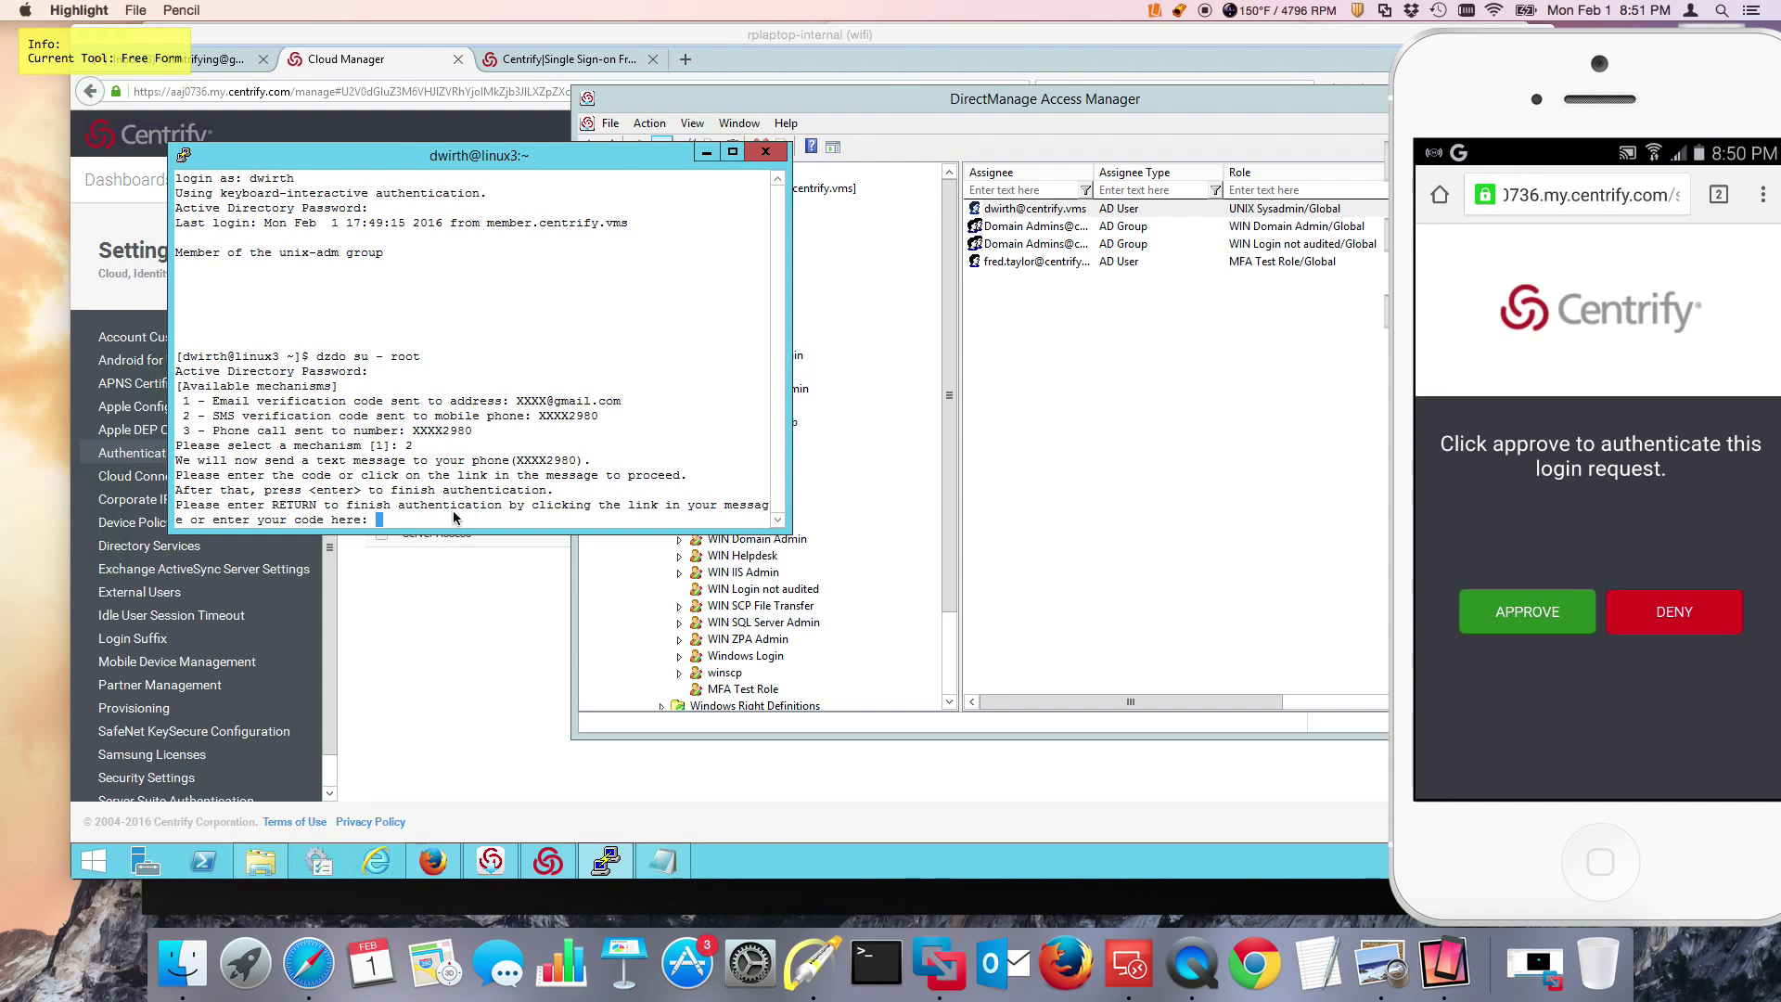
Approve on the phone, confirm uid=0 with id in the root shell, and begin a tail command.
{"action": "left_click", "coordinate": [1527, 610]}
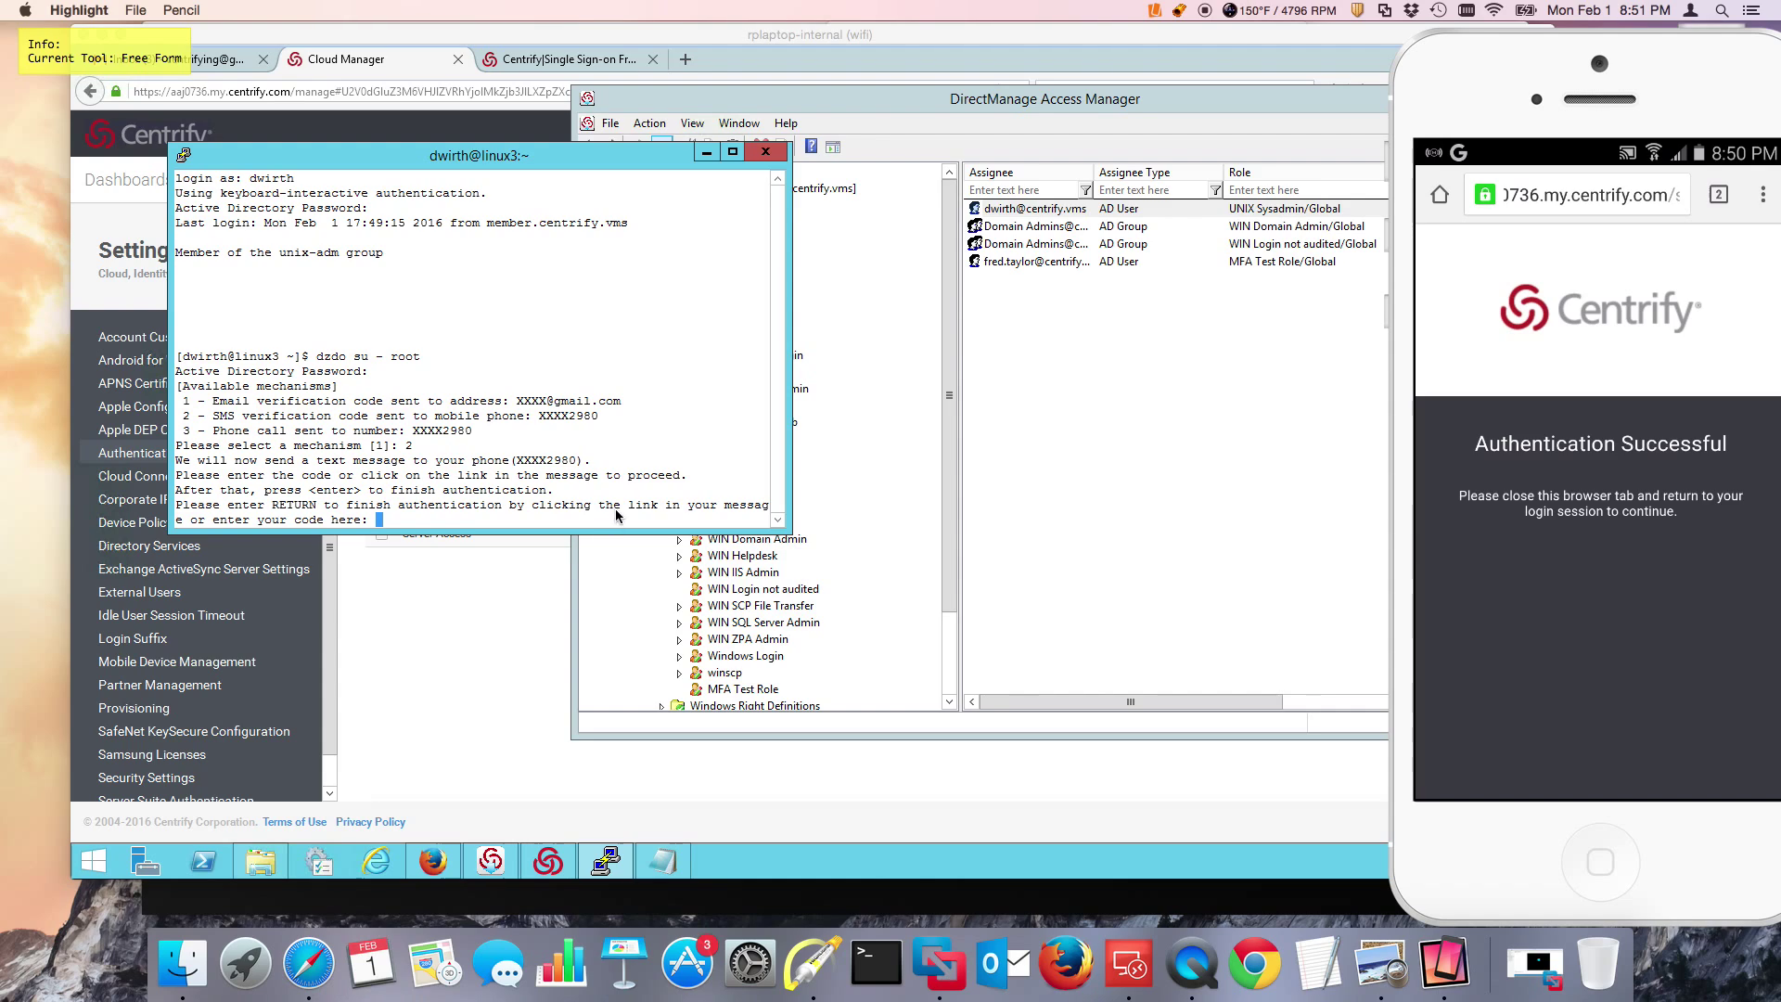
{"action": "mouse_move", "coordinate": [571, 480]}
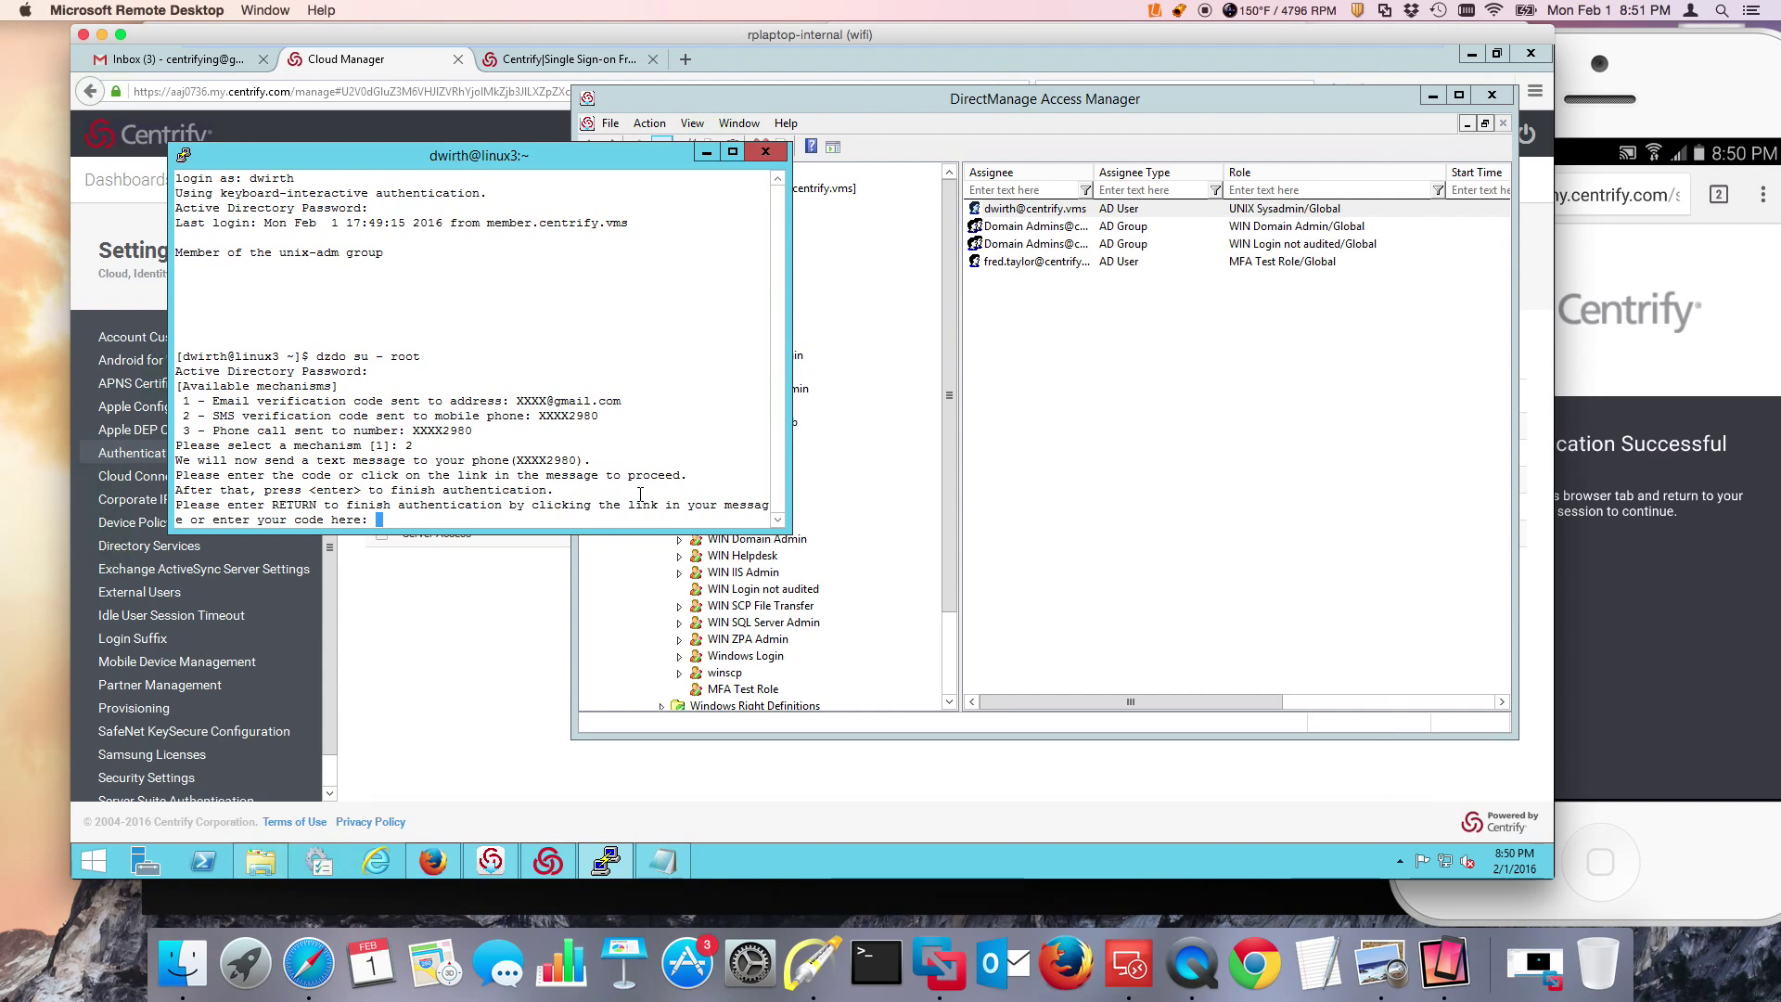
{"action": "key", "text": "enter"}
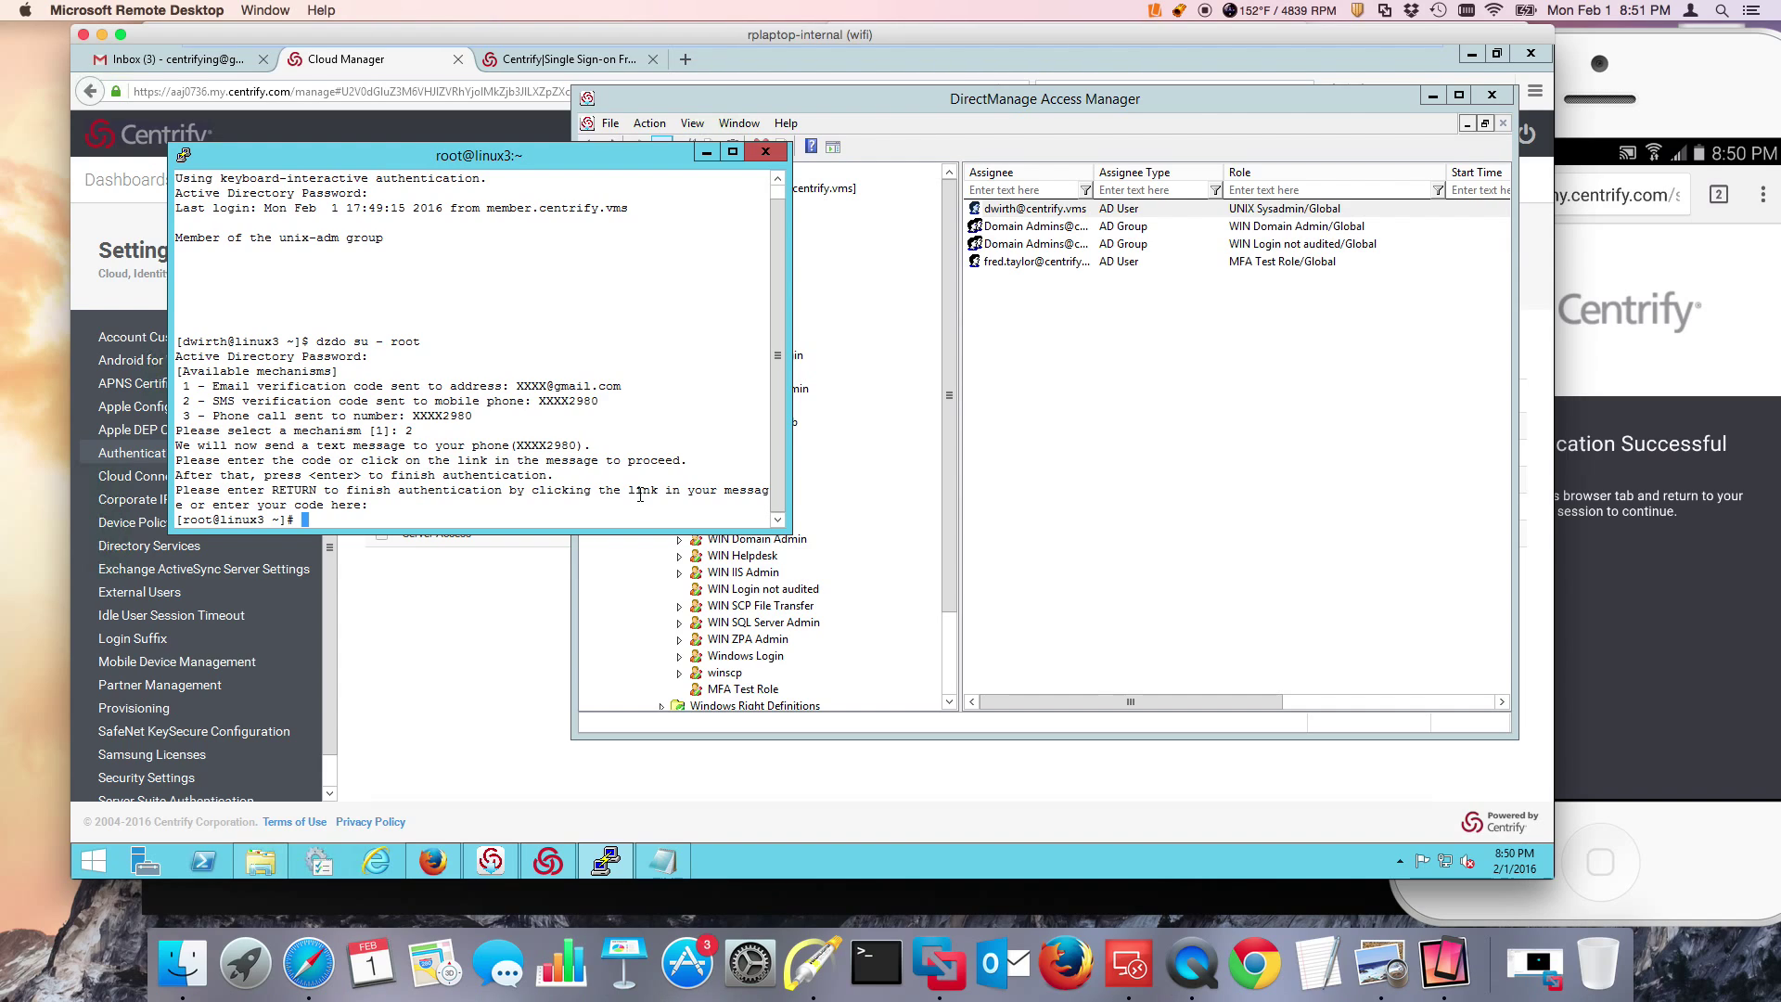
{"action": "type", "text": "id"}
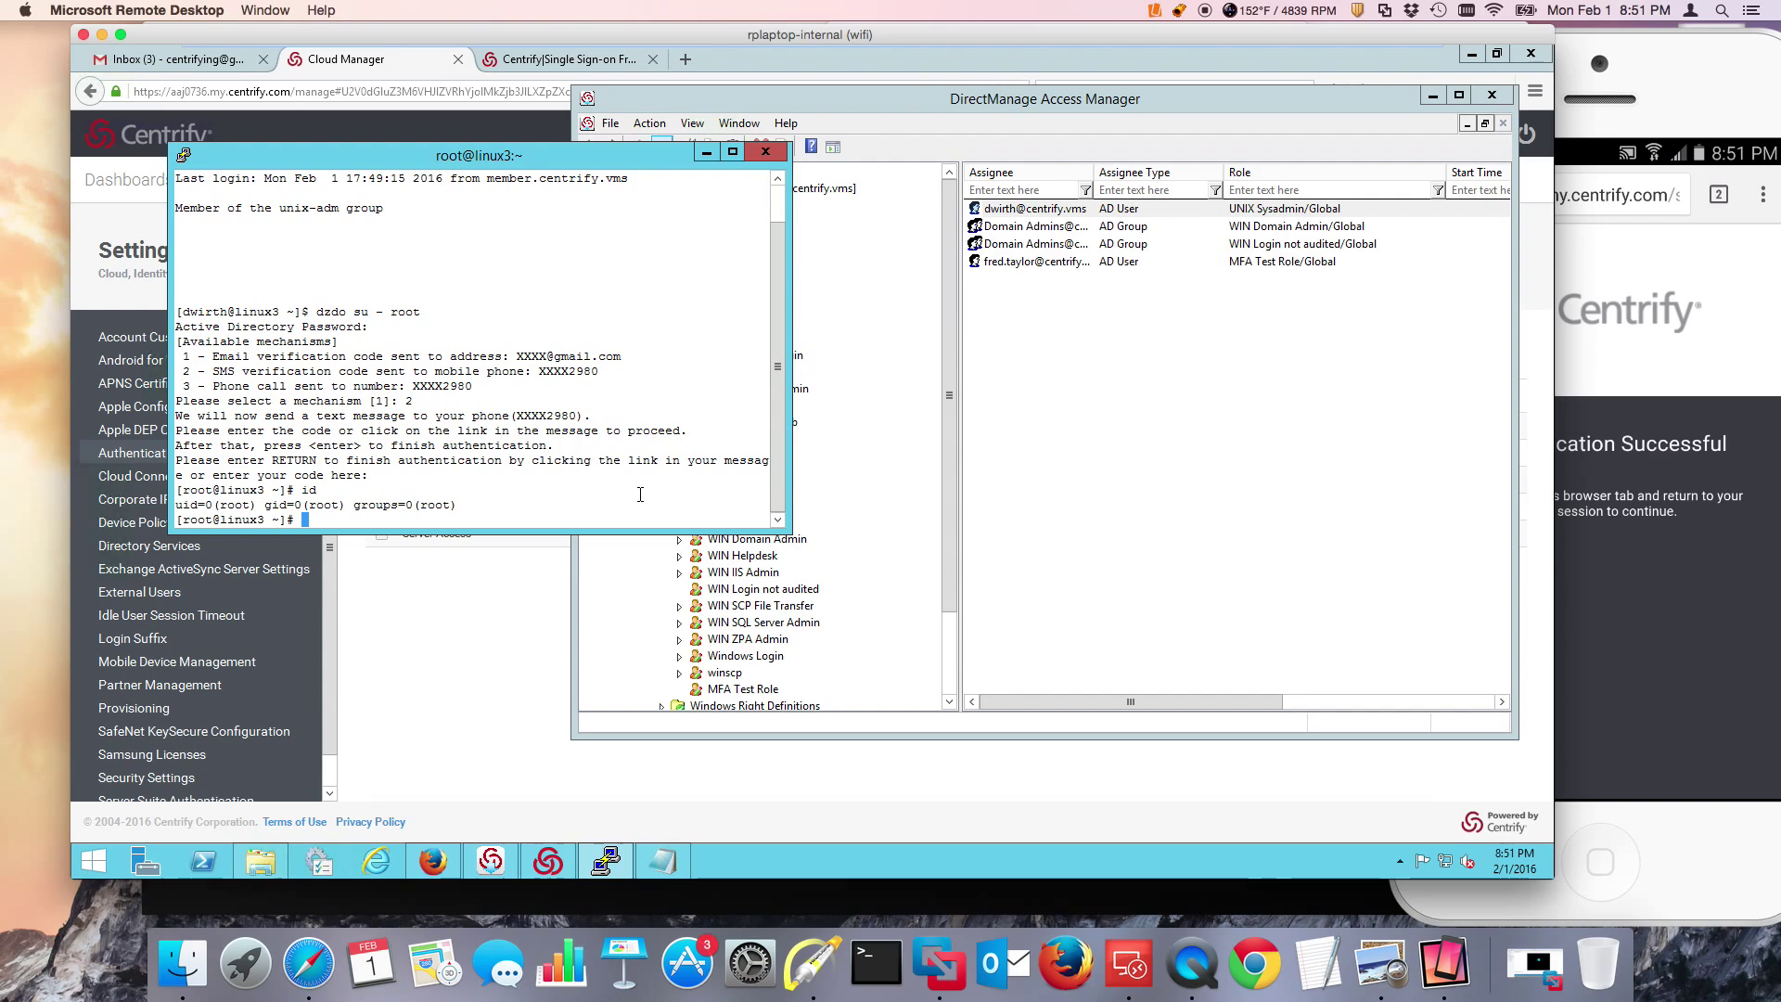
{"action": "type", "text": "tail var"}
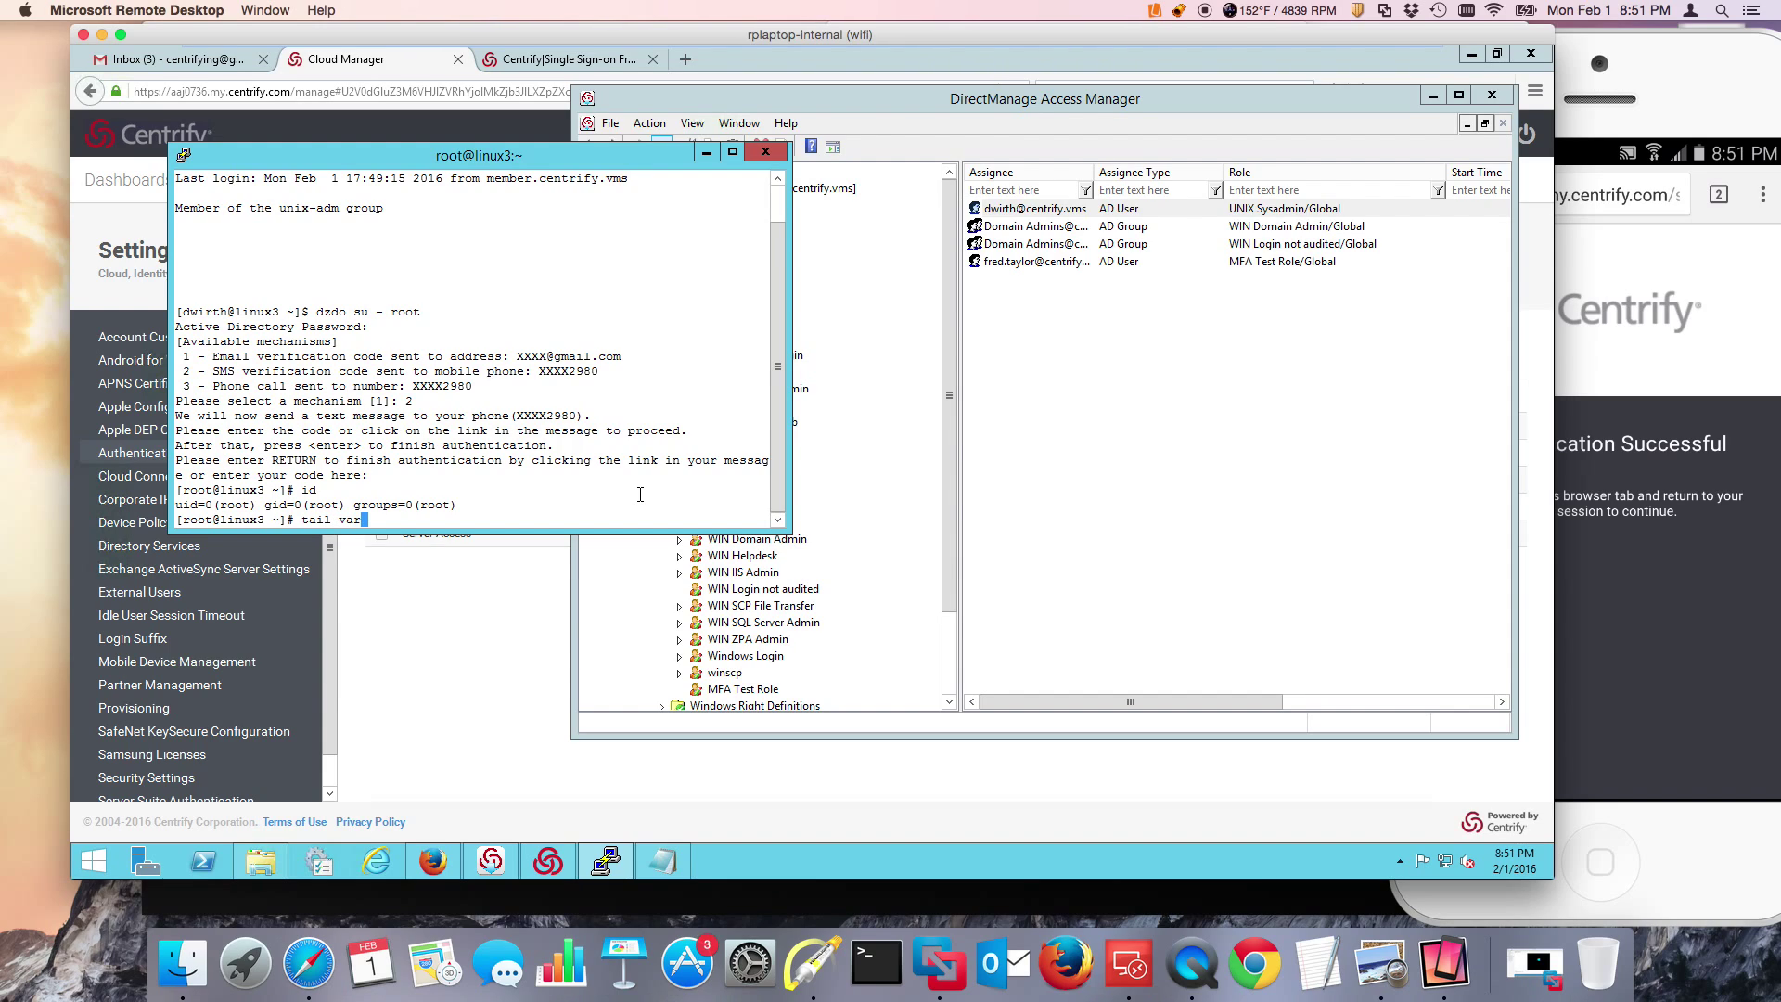